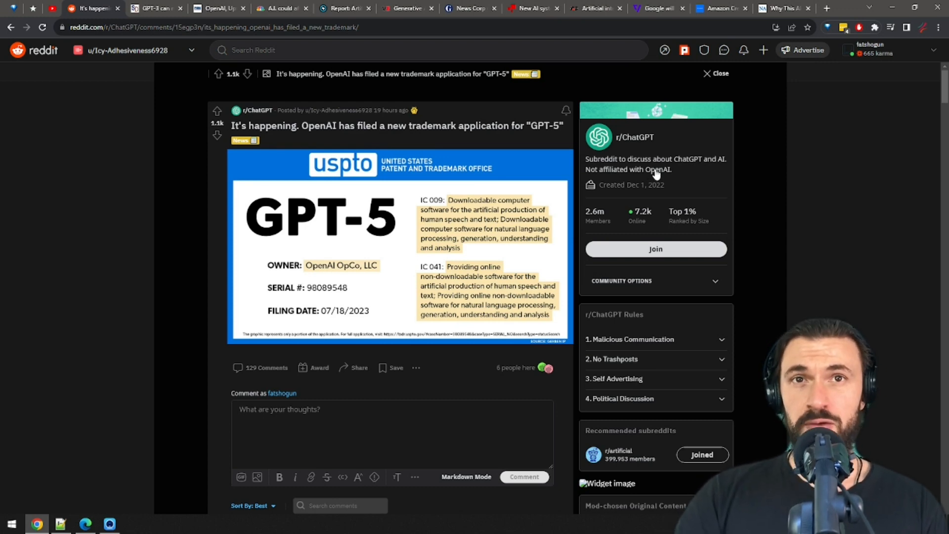
{"action": "mouse_move", "coordinate": [637, 170]}
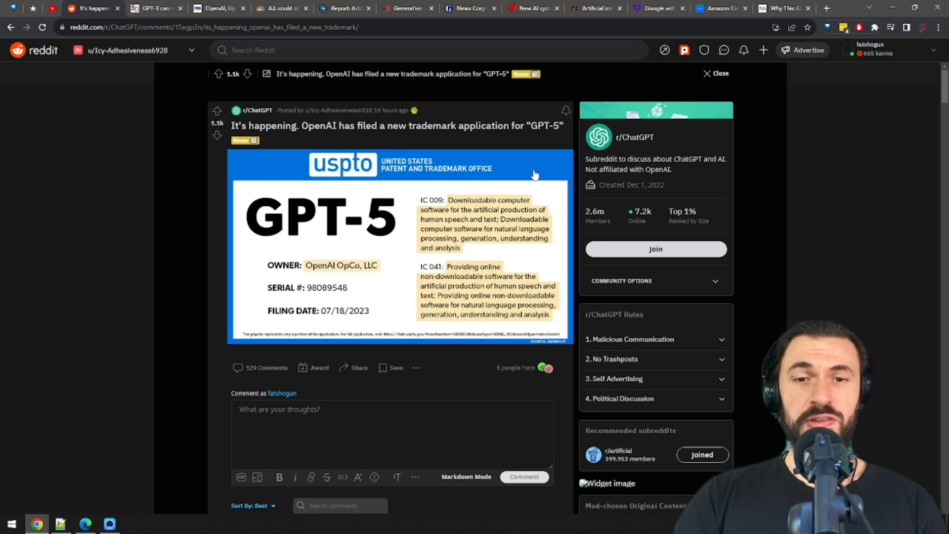
{"action": "mouse_move", "coordinate": [540, 231]}
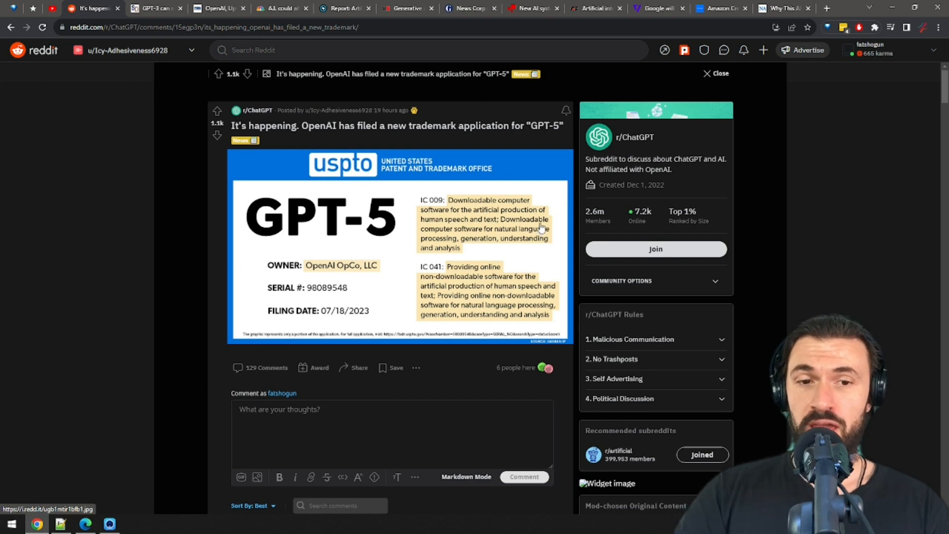
{"action": "mouse_move", "coordinate": [363, 298]}
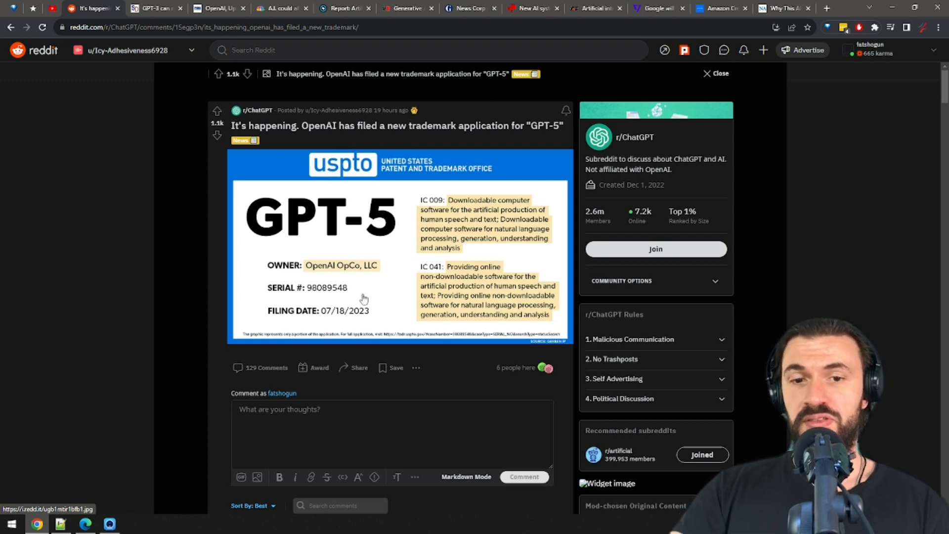
{"action": "mouse_move", "coordinate": [378, 313]}
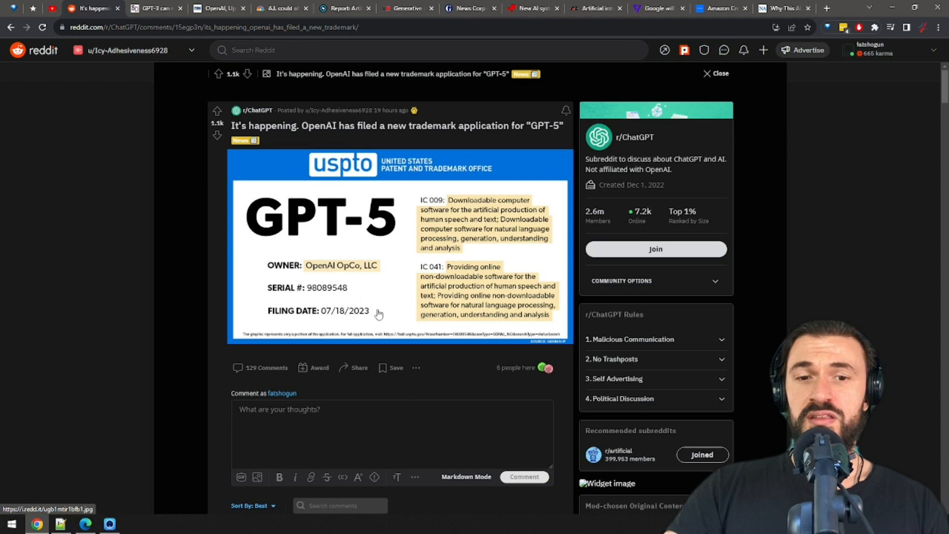
{"action": "mouse_move", "coordinate": [385, 319]}
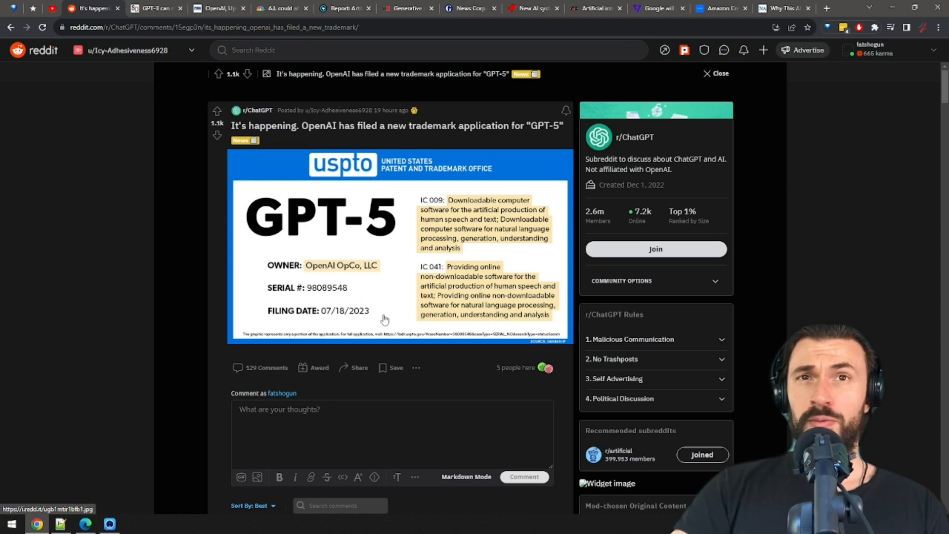
{"action": "mouse_move", "coordinate": [488, 285]}
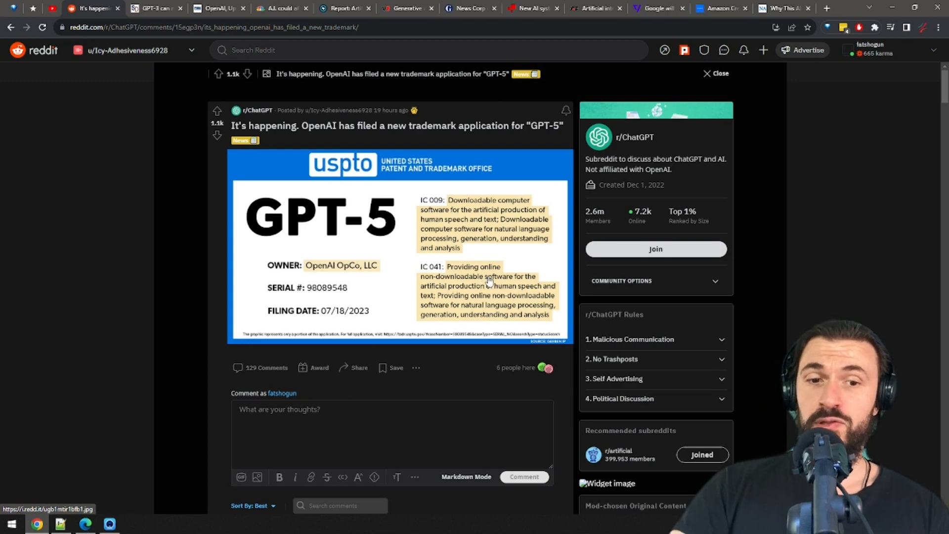
{"action": "mouse_move", "coordinate": [399, 188]}
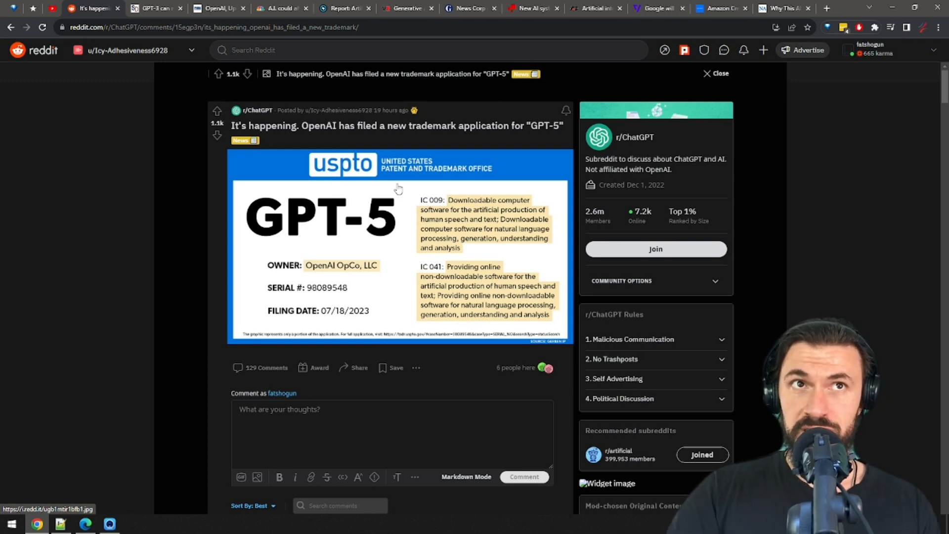
- Switch to the ScienceDaily tab showing the GPT-3 college-student reasoning article
{"action": "left_click", "coordinate": [154, 7]}
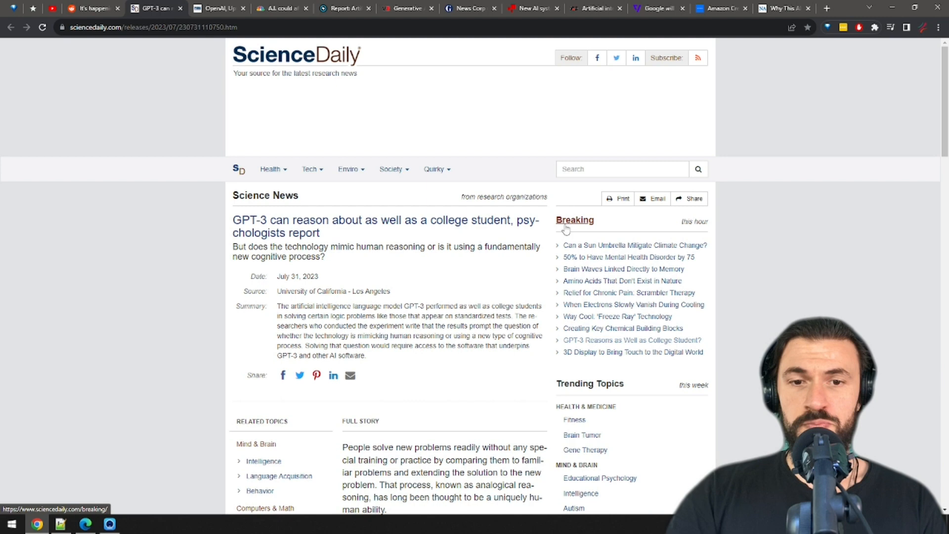
{"action": "mouse_move", "coordinate": [575, 233]}
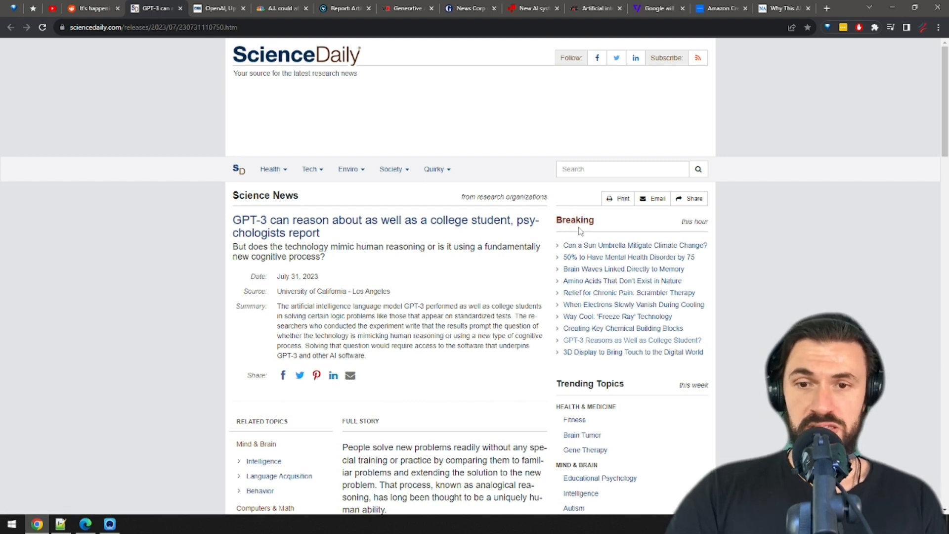
{"action": "mouse_move", "coordinate": [459, 212]}
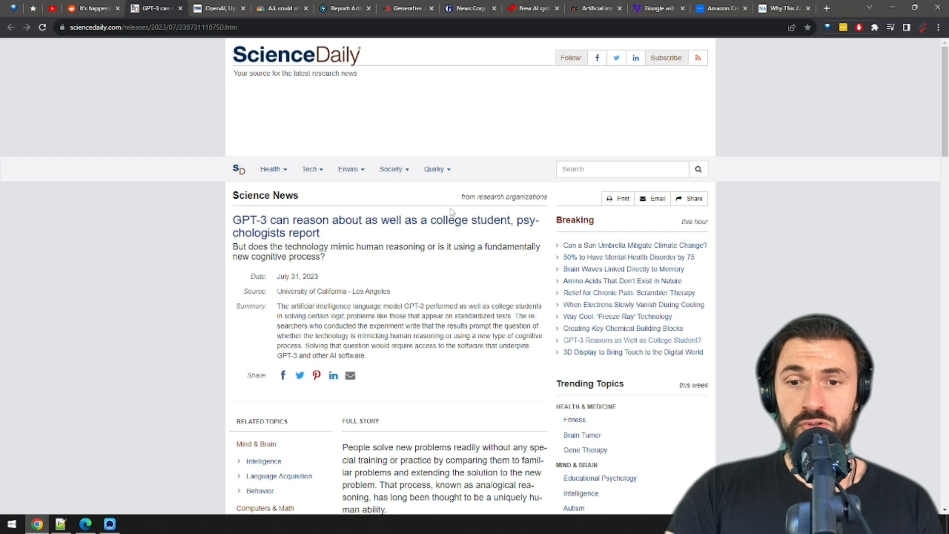
{"action": "mouse_move", "coordinate": [459, 208]}
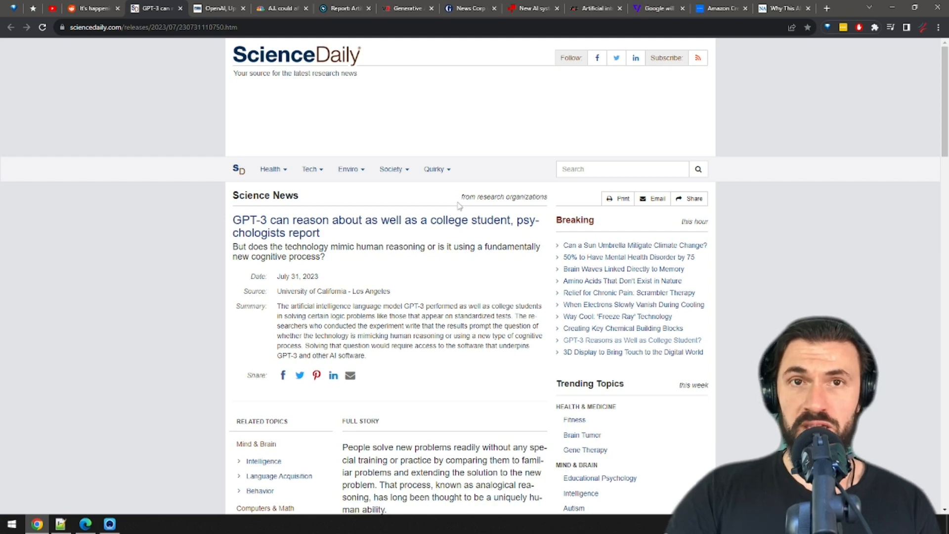
- Bring up Fox Business's OpenAI–Upwork AI specialists story and scroll past its first paragraphs
{"action": "left_click", "coordinate": [215, 8]}
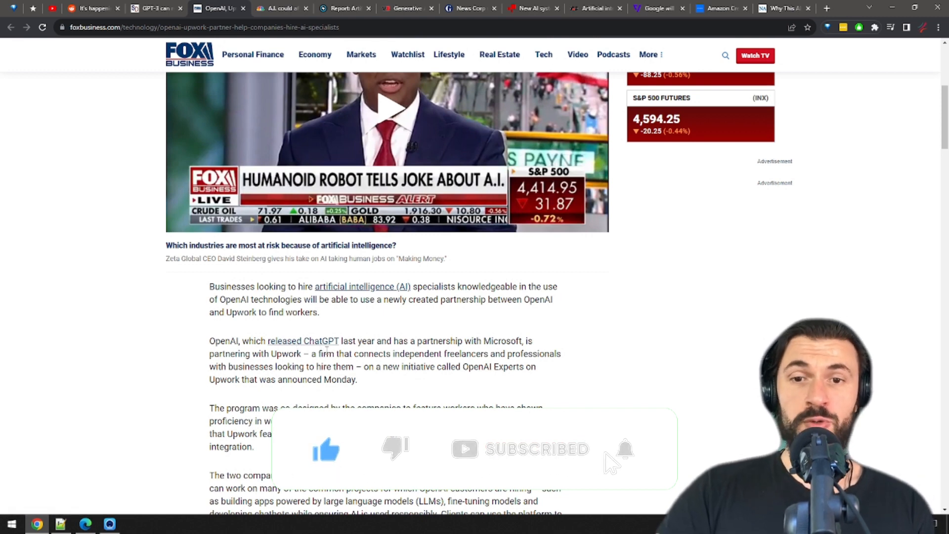
{"action": "left_click", "coordinate": [625, 449]}
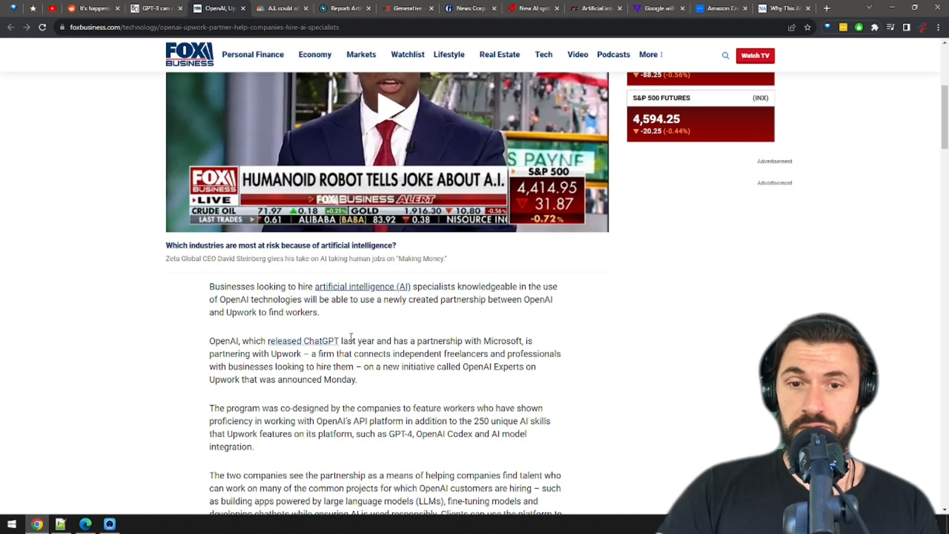
{"action": "mouse_move", "coordinate": [348, 337]}
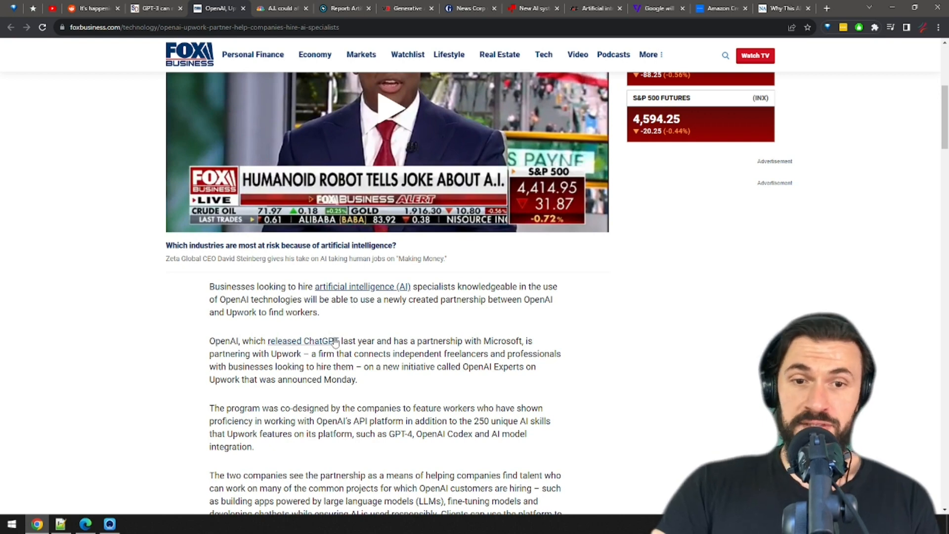
{"action": "mouse_move", "coordinate": [327, 341]}
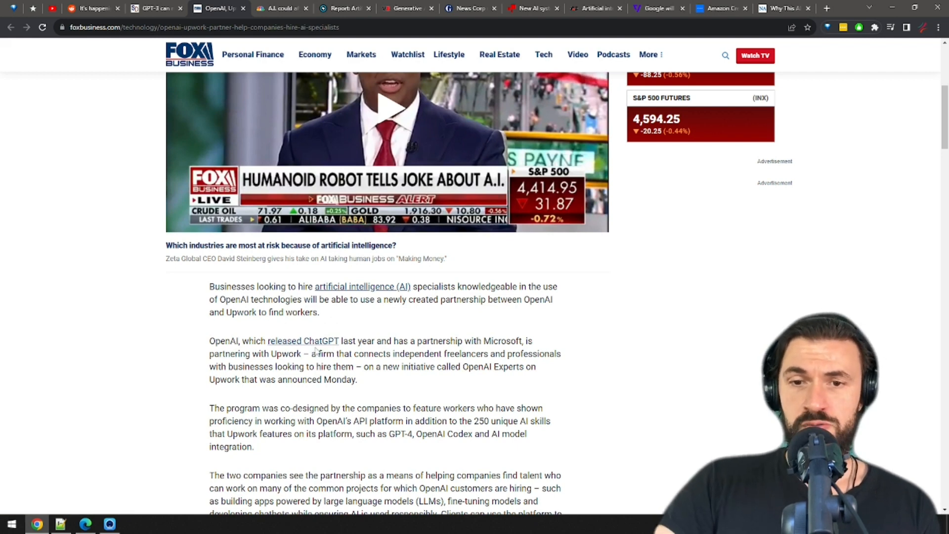
{"action": "scroll", "scroll_direction": "down", "scroll_amount": 3}
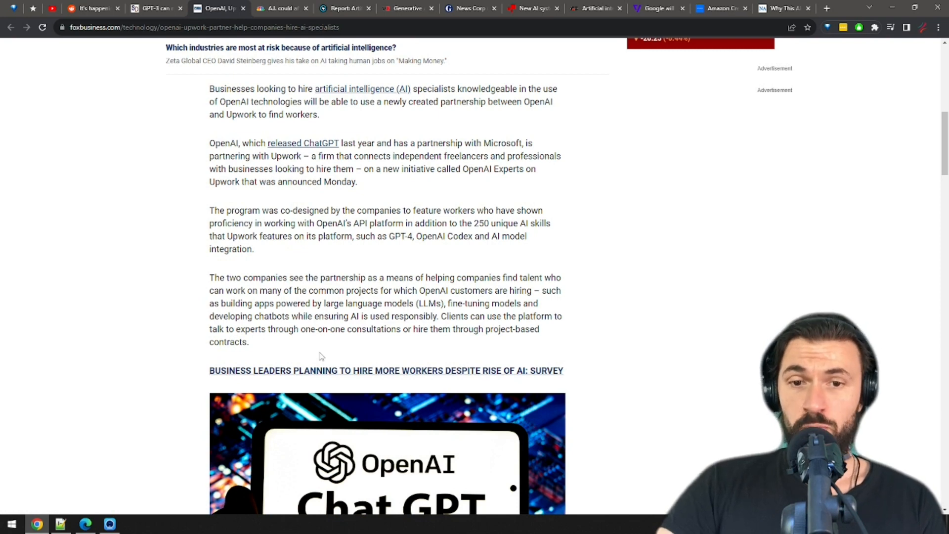
{"action": "scroll", "scroll_direction": "down", "scroll_amount": 3}
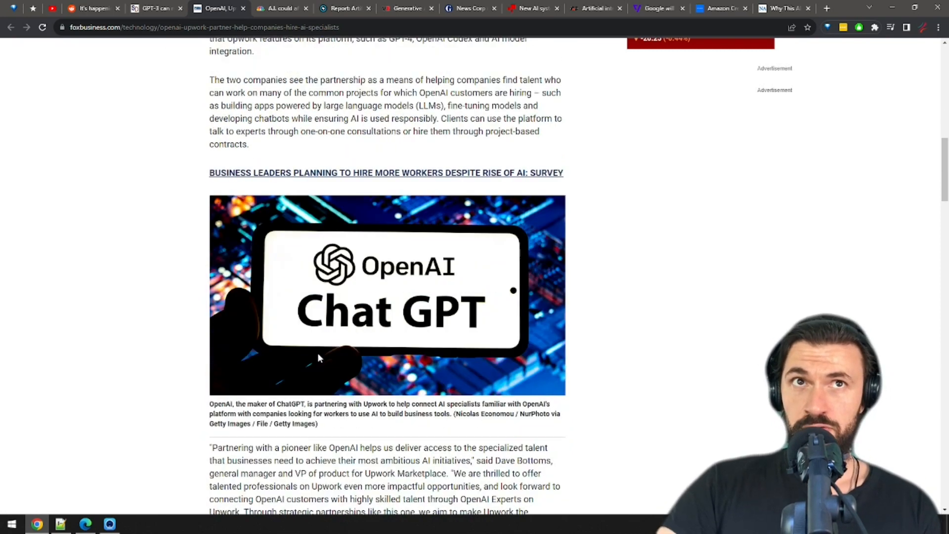
- Show CNBC's A.I. and high-paid white-collar jobs article, scrolled to its Key Points
{"action": "left_click", "coordinate": [281, 8]}
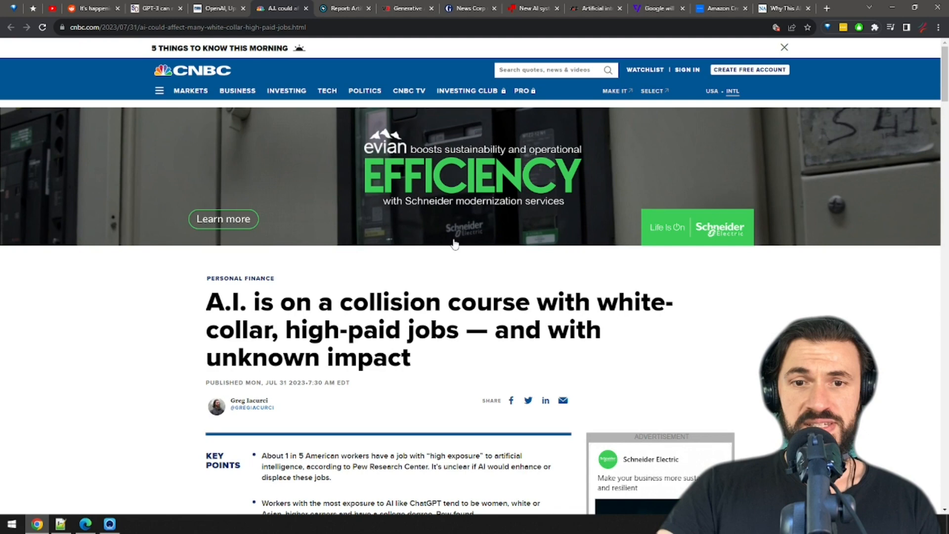
{"action": "scroll", "scroll_direction": "down", "scroll_amount": 3}
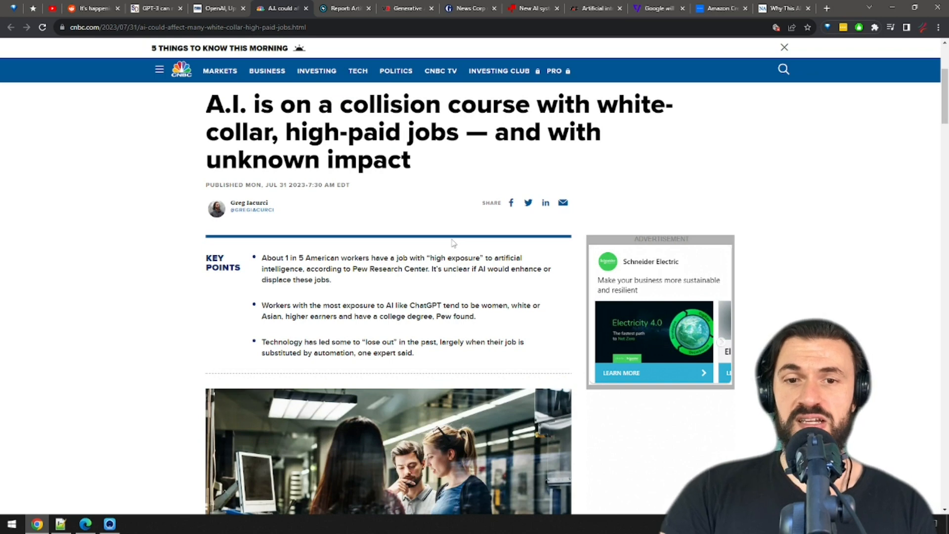
{"action": "mouse_move", "coordinate": [456, 243]}
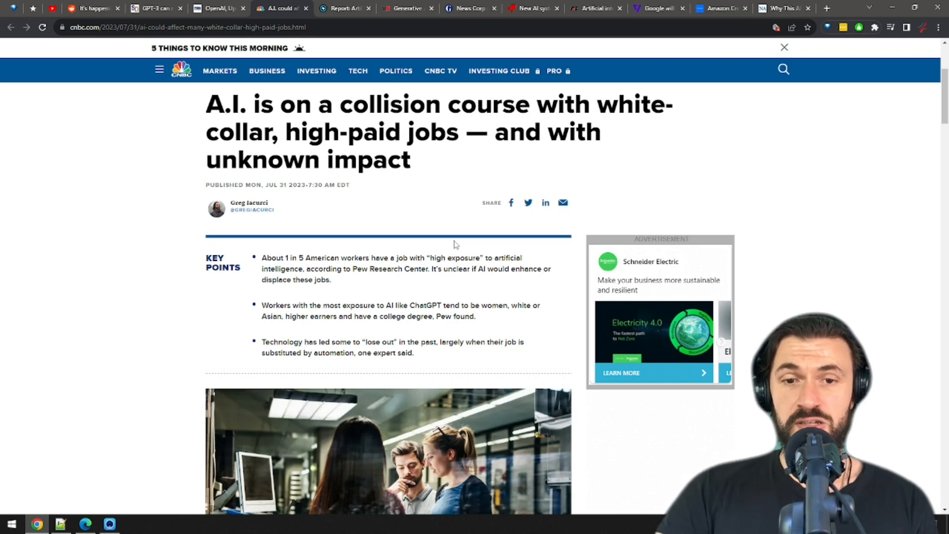
{"action": "mouse_move", "coordinate": [442, 241]}
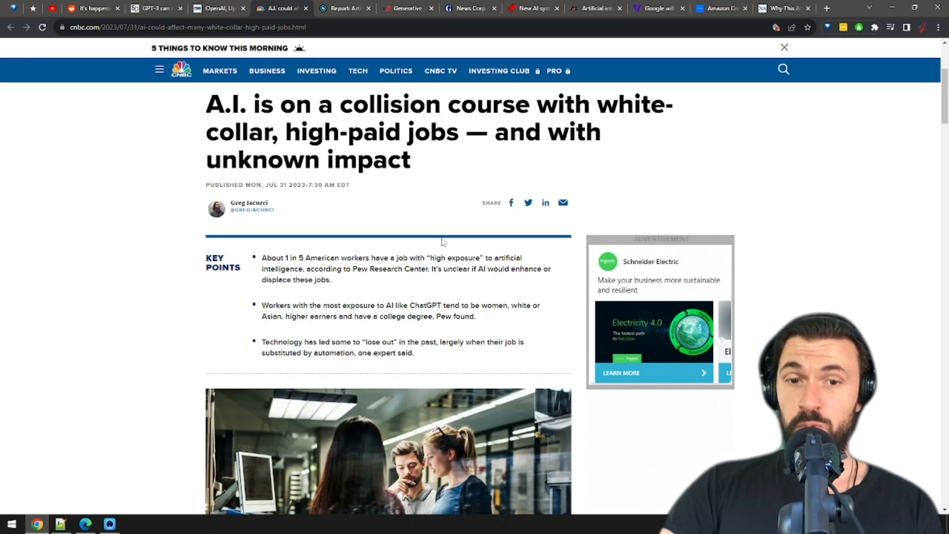
{"action": "mouse_move", "coordinate": [439, 245]}
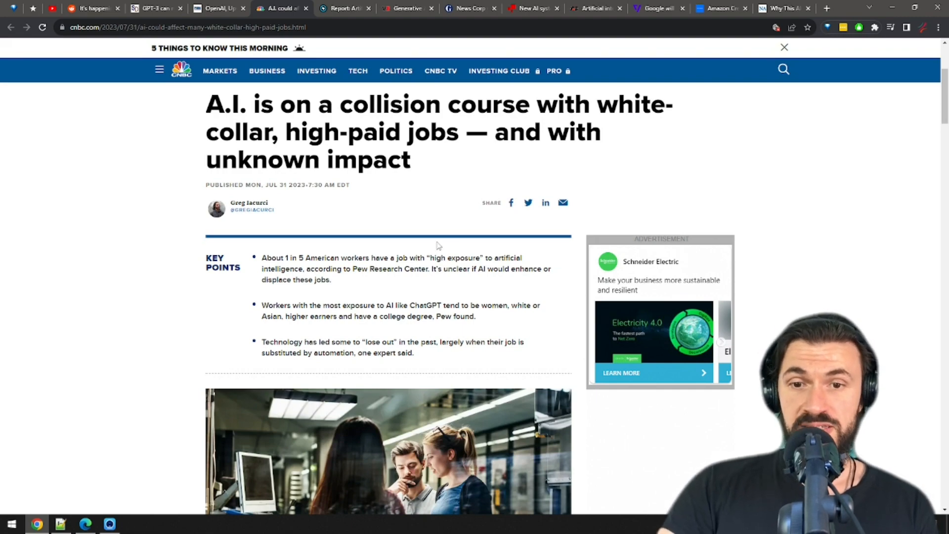
{"action": "scroll", "scroll_direction": "down", "scroll_amount": 3}
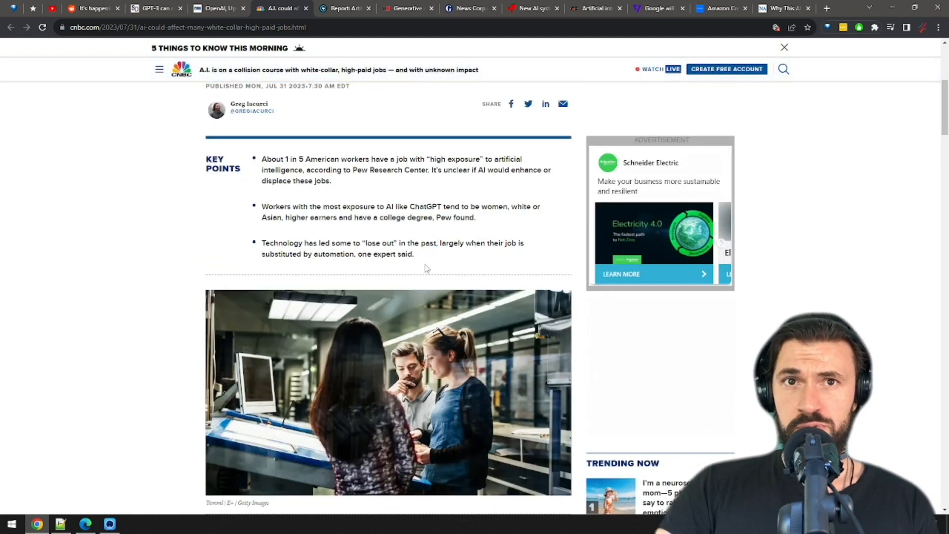
- Read Texas Standard's 800,000 Texas jobs report down to its San Antonio, Dallas and Austin findings
{"action": "left_click", "coordinate": [344, 8]}
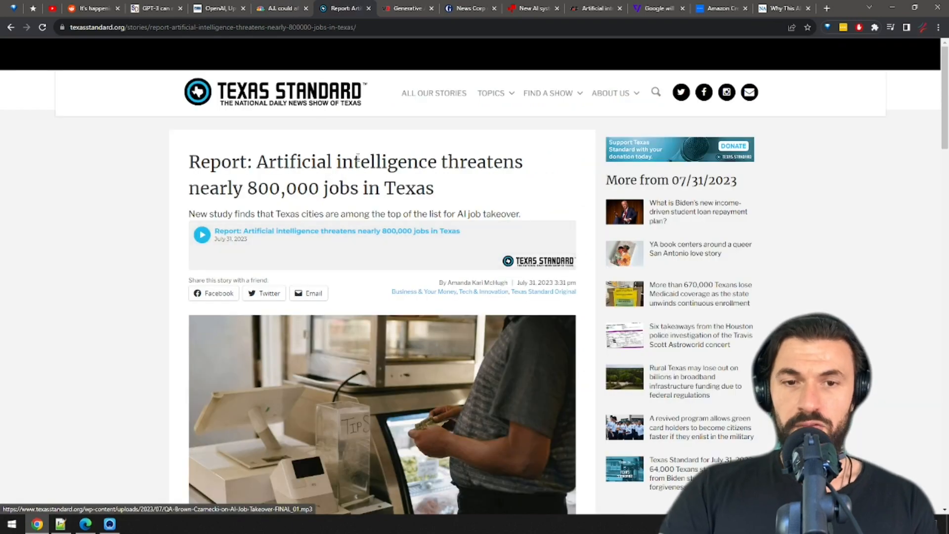
{"action": "mouse_move", "coordinate": [386, 141]}
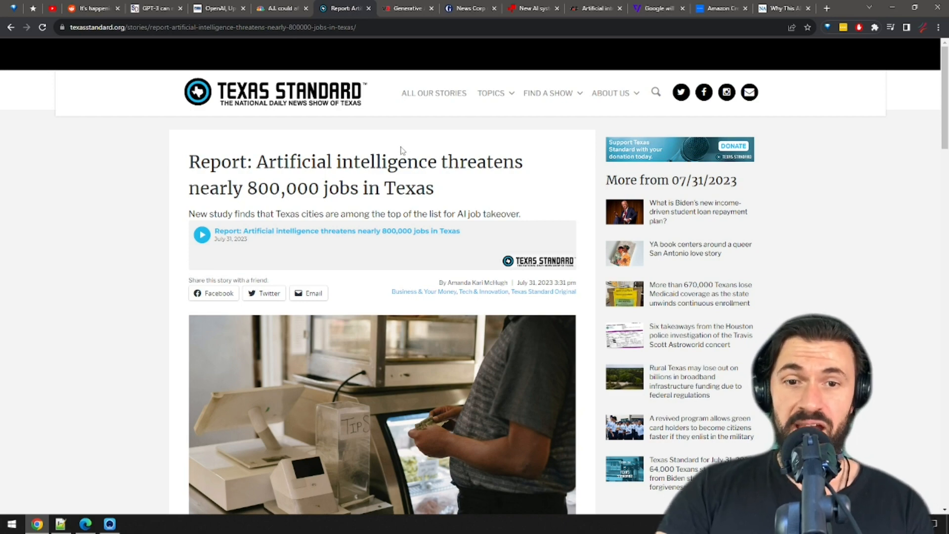
{"action": "scroll", "scroll_direction": "down", "scroll_amount": 3}
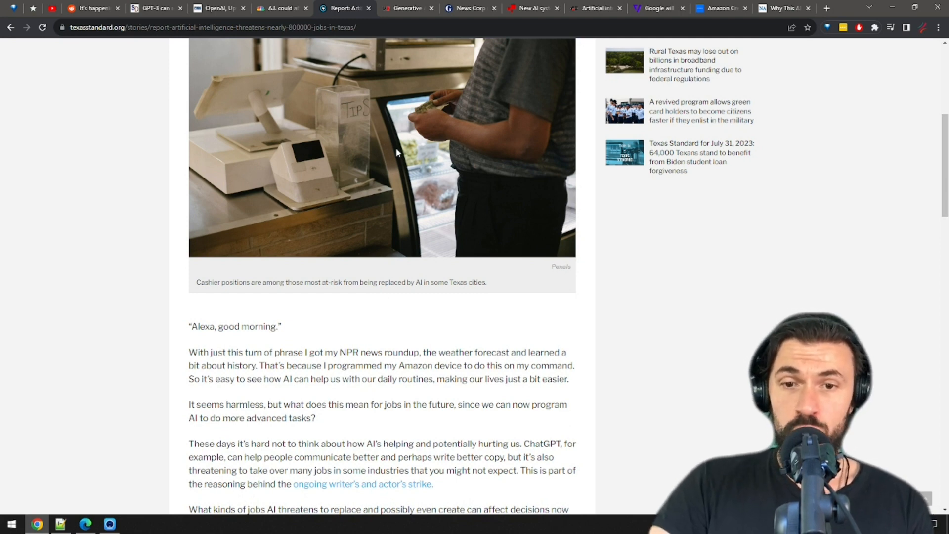
{"action": "scroll", "scroll_direction": "down", "scroll_amount": 3}
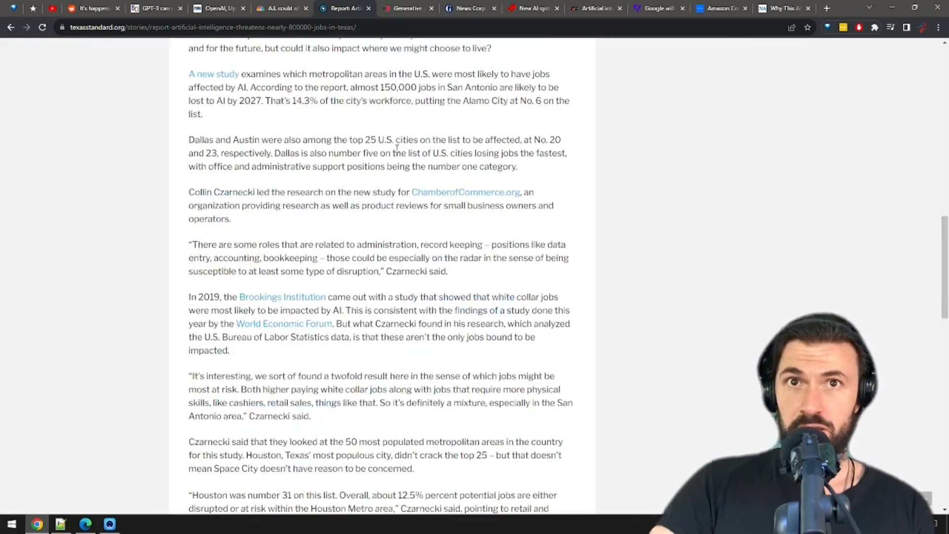
- Scroll VentureBeat's McKinsey generative AI article to its 'Who is using gen AI and where?' section
{"action": "left_click", "coordinate": [407, 8]}
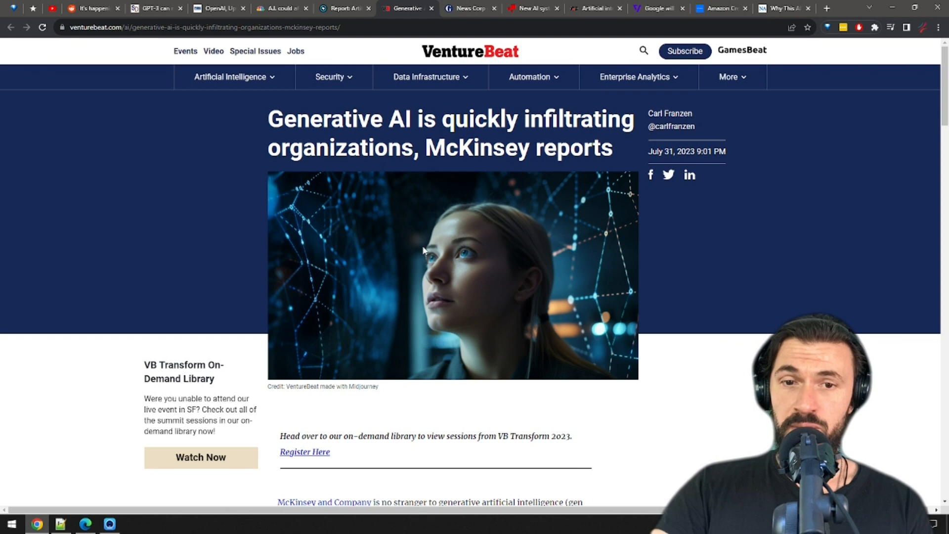
{"action": "mouse_move", "coordinate": [401, 269]}
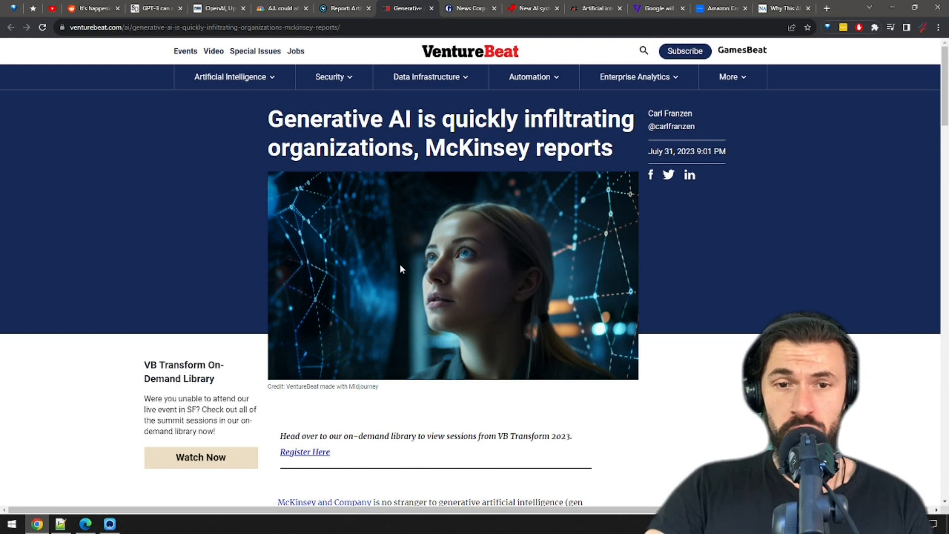
{"action": "mouse_move", "coordinate": [405, 271]}
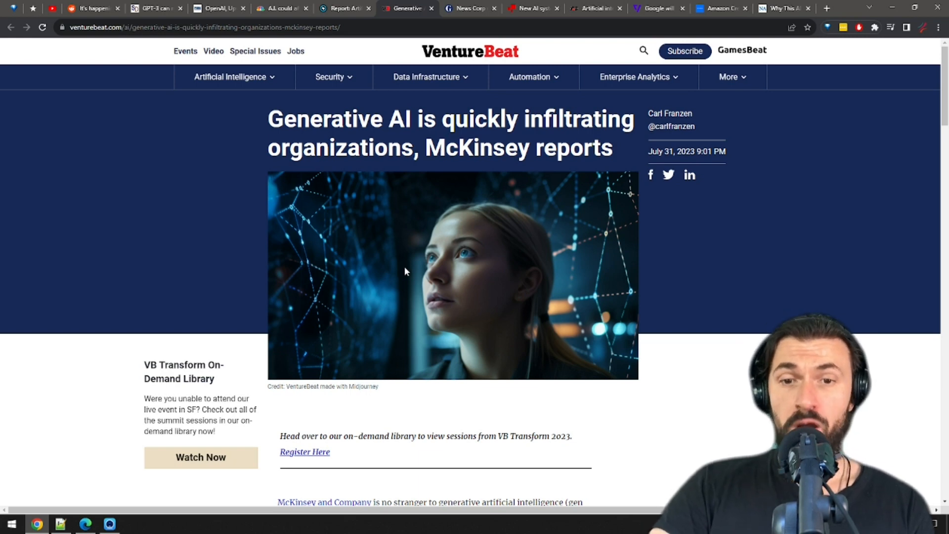
{"action": "mouse_move", "coordinate": [399, 277]}
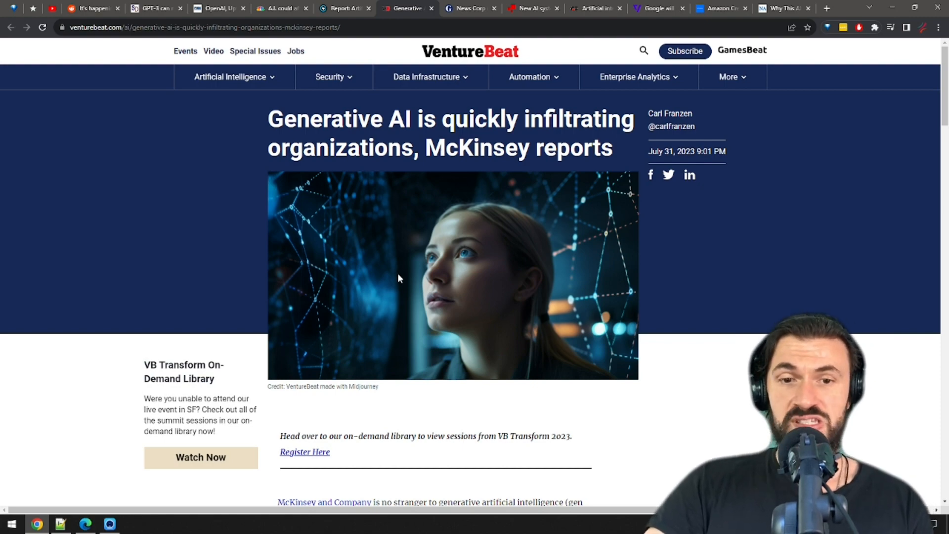
{"action": "scroll", "scroll_direction": "down", "scroll_amount": 3}
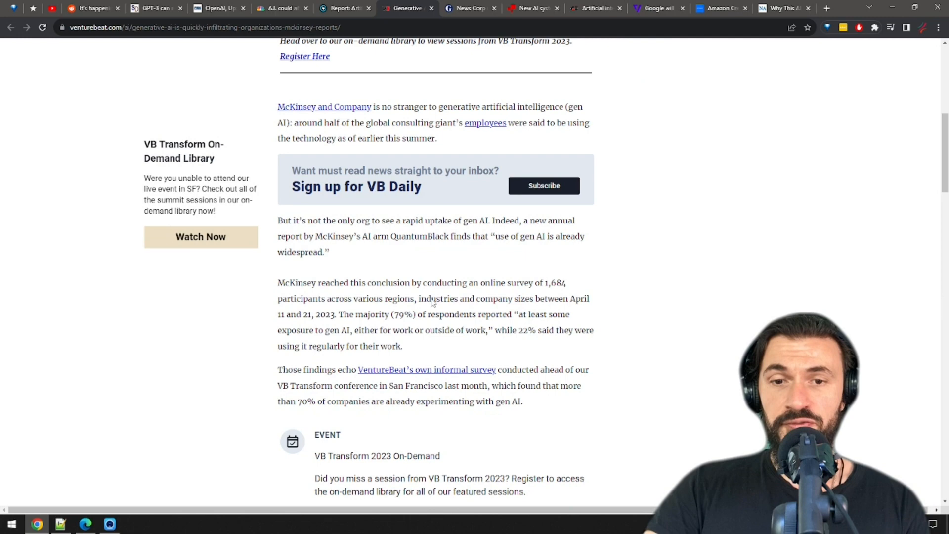
{"action": "mouse_move", "coordinate": [442, 303]}
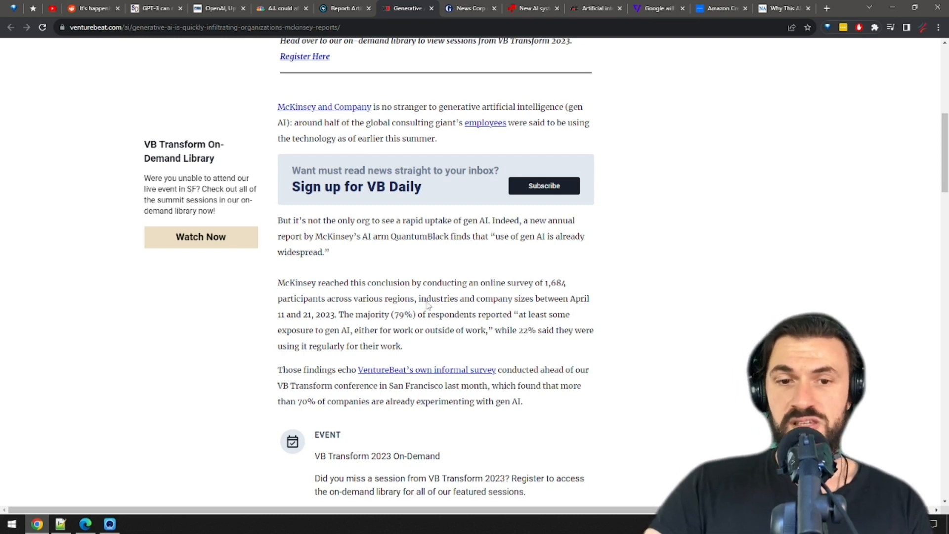
{"action": "scroll", "scroll_direction": "down", "scroll_amount": 3}
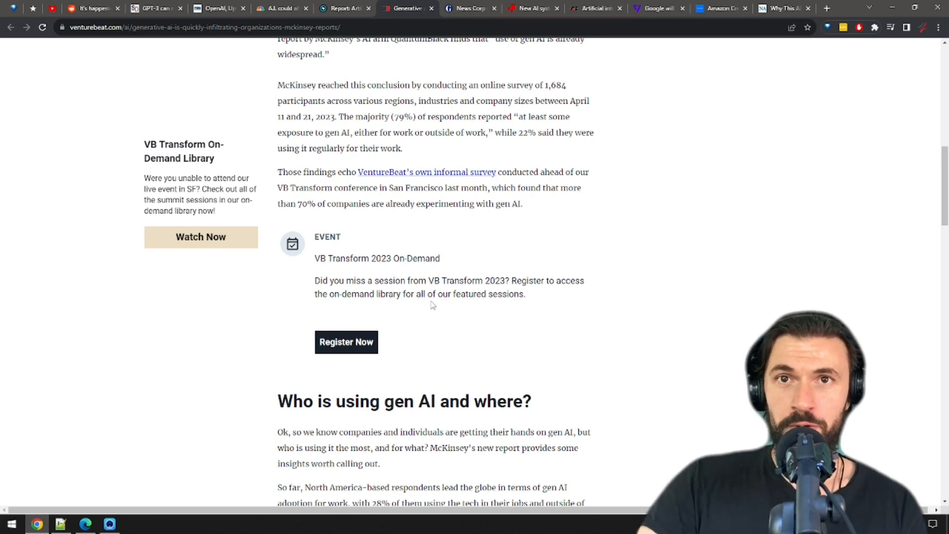
- Read through The Guardian's News Corp AI local-news story, then switch to BBC's copyright article
{"action": "left_click", "coordinate": [468, 8]}
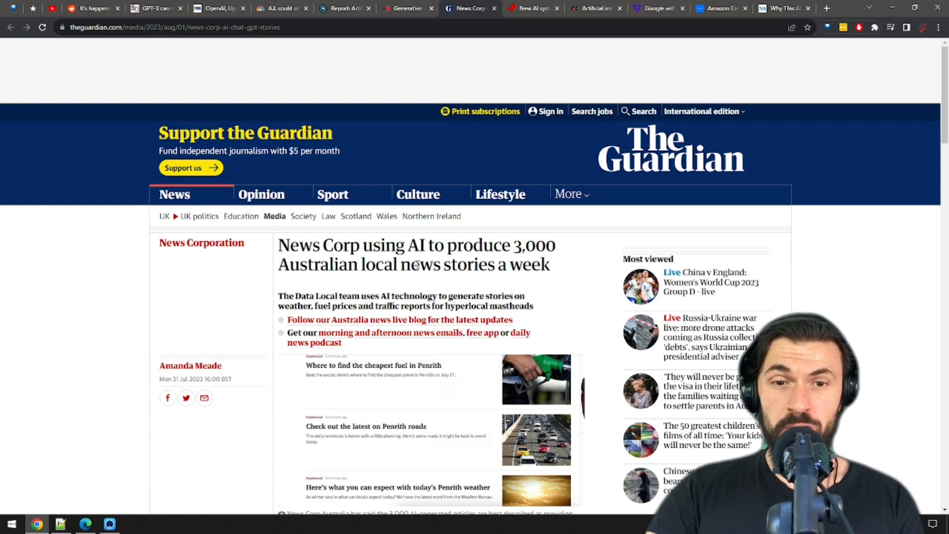
{"action": "mouse_move", "coordinate": [409, 265]}
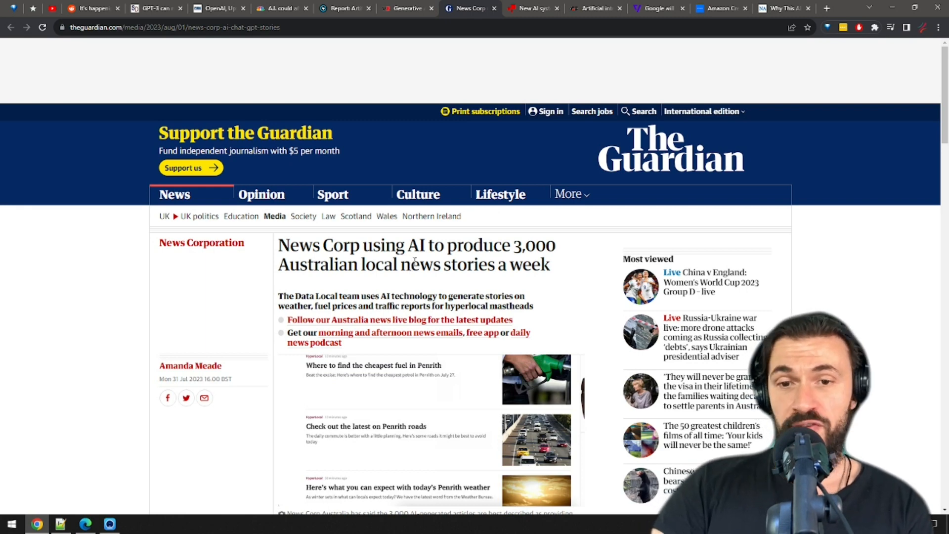
{"action": "scroll", "scroll_direction": "down", "scroll_amount": 3}
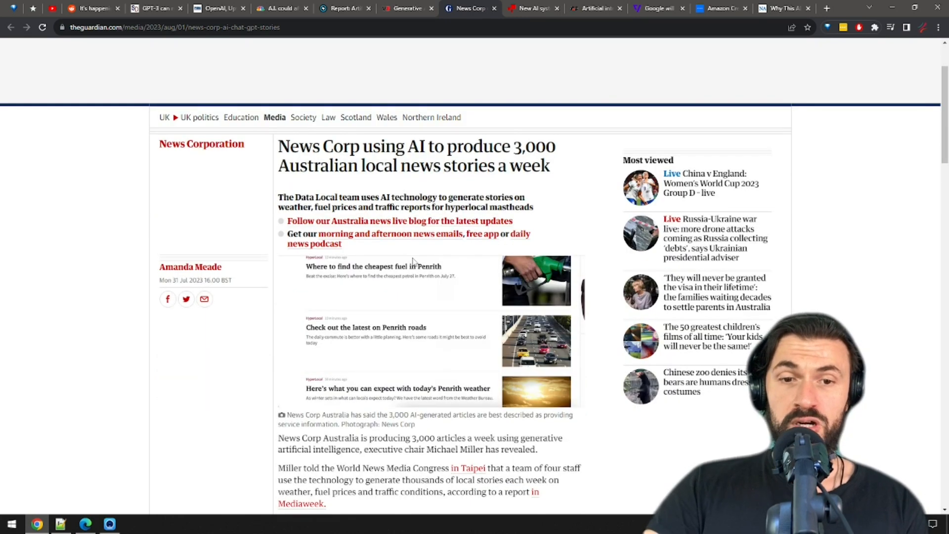
{"action": "mouse_move", "coordinate": [413, 264]}
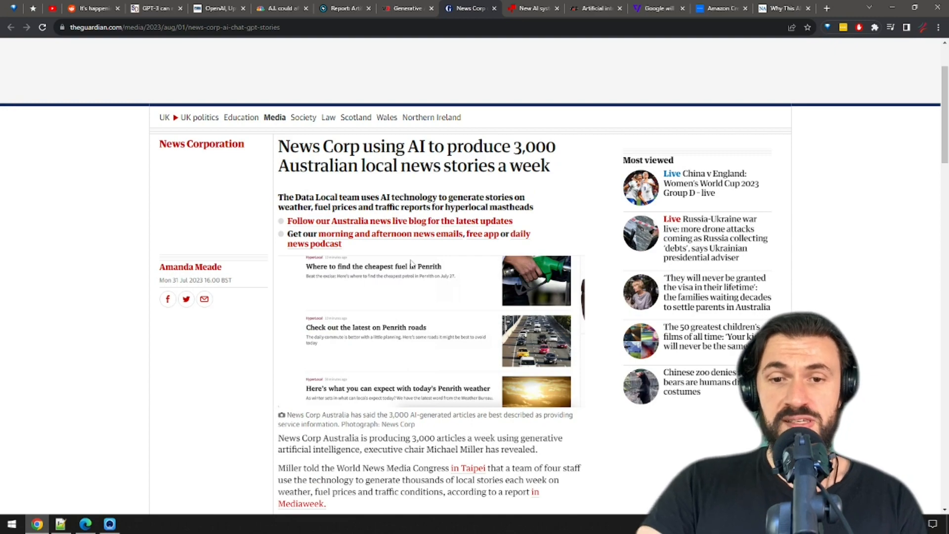
{"action": "scroll", "scroll_direction": "down", "scroll_amount": 3}
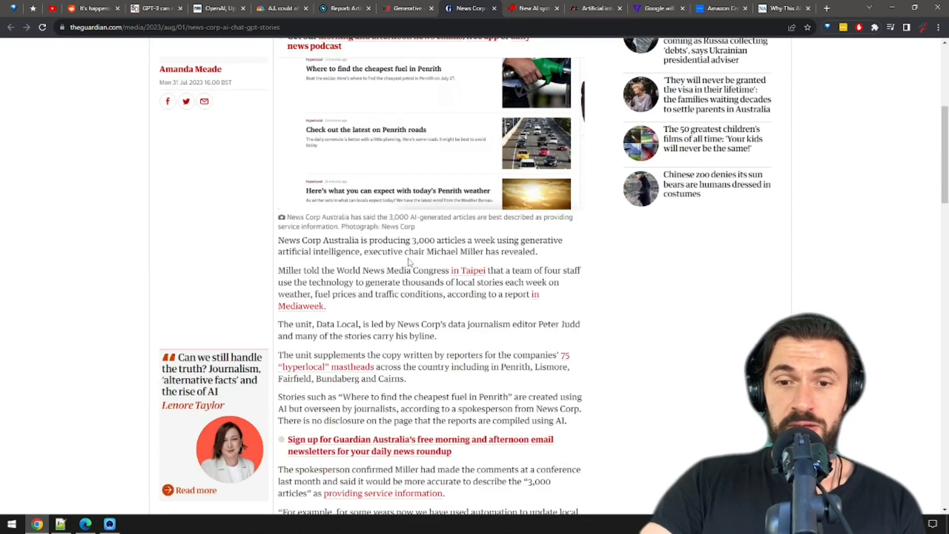
{"action": "scroll", "scroll_direction": "down", "scroll_amount": 3}
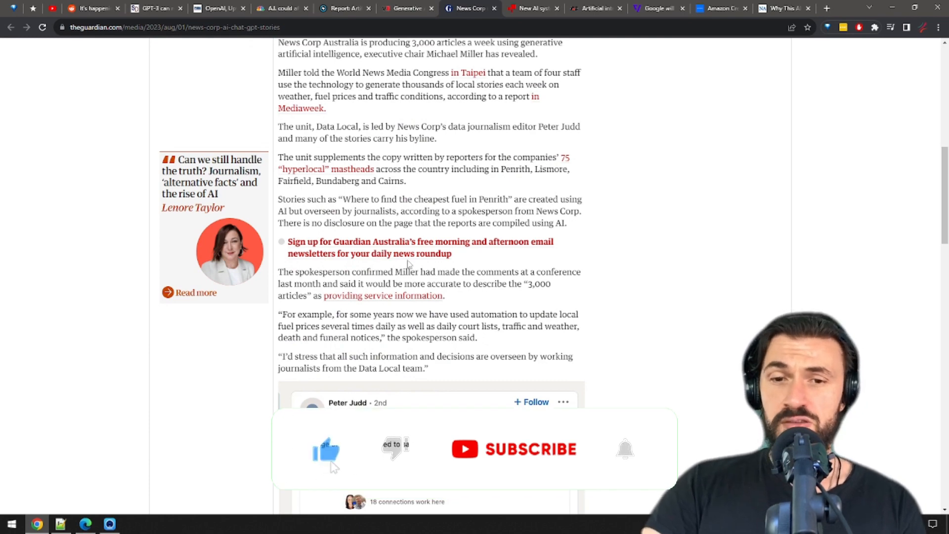
{"action": "scroll", "scroll_direction": "down", "scroll_amount": 3}
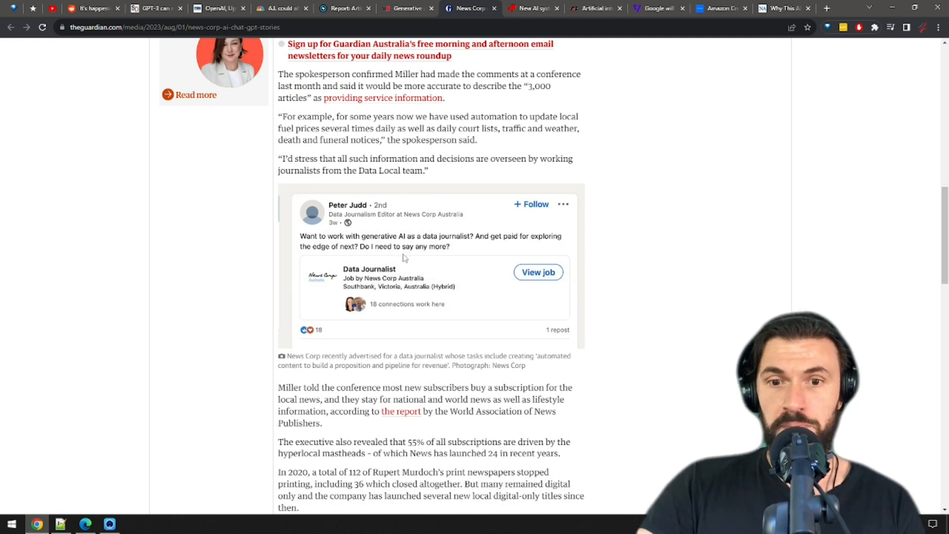
{"action": "mouse_move", "coordinate": [399, 242]}
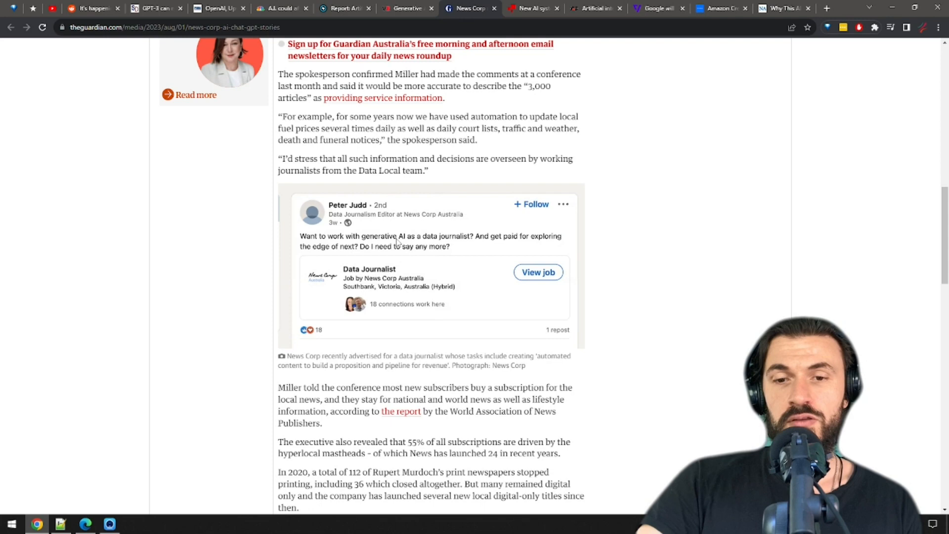
{"action": "scroll", "scroll_direction": "down", "scroll_amount": 3}
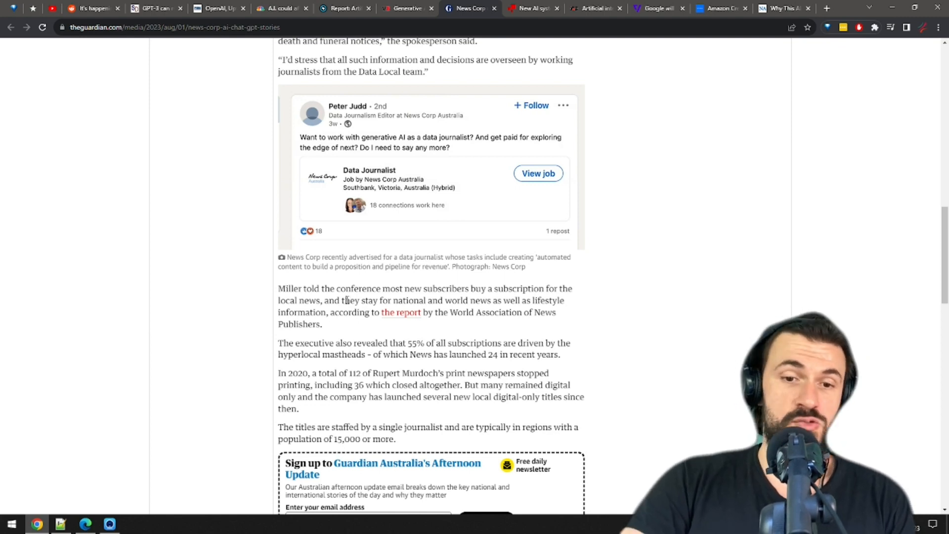
{"action": "left_click", "coordinate": [531, 8]}
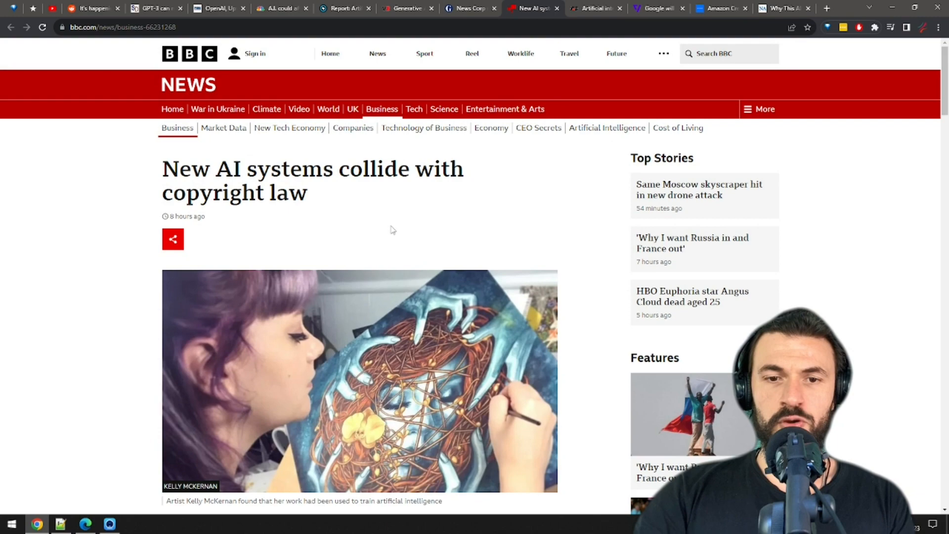
{"action": "mouse_move", "coordinate": [388, 235]}
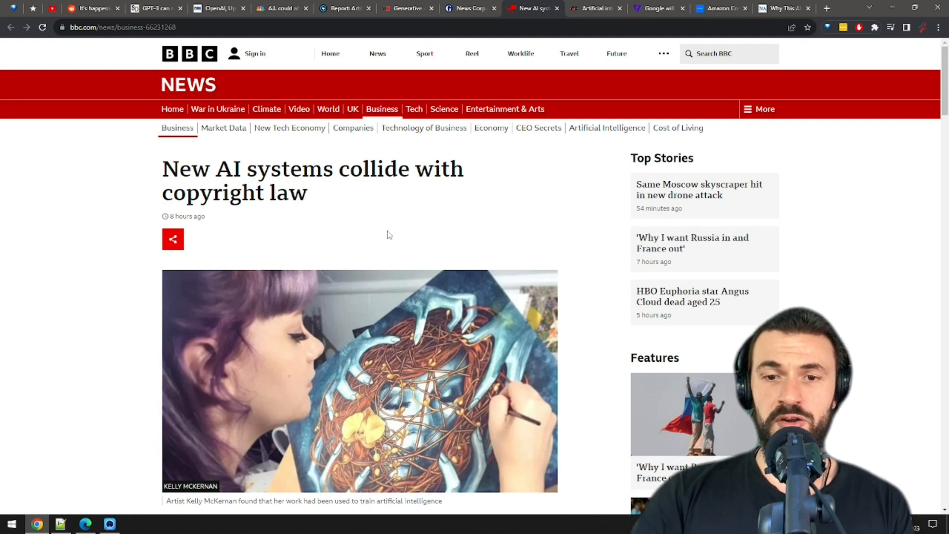
- Read BBC's copyright story through the artists' lawsuit, then switch to the Iowa Farm Bureau article
{"action": "scroll", "scroll_direction": "down", "scroll_amount": 3}
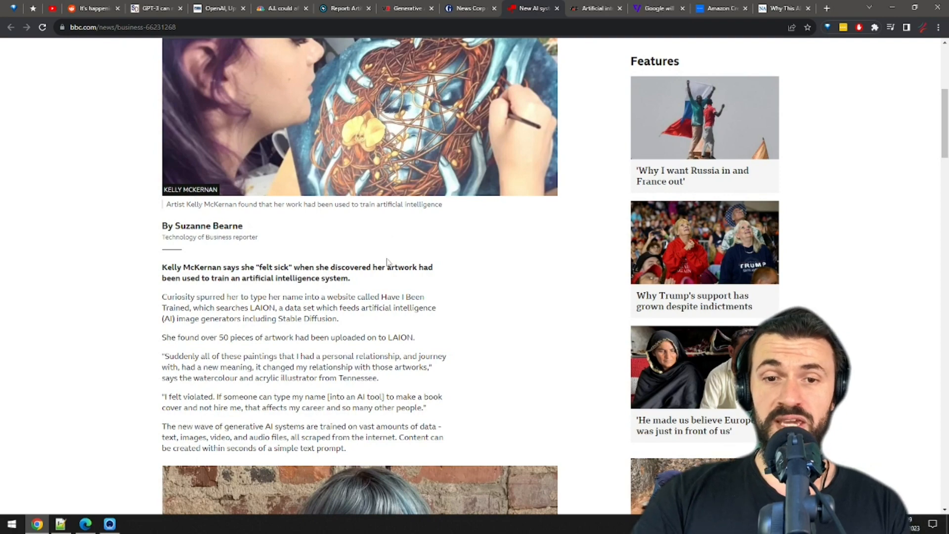
{"action": "scroll", "scroll_direction": "down", "scroll_amount": 3}
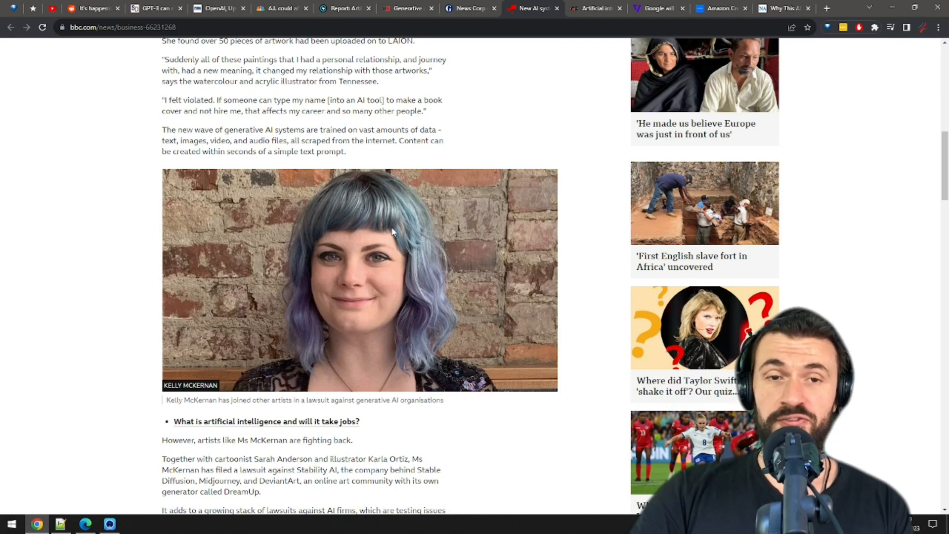
{"action": "scroll", "scroll_direction": "down", "scroll_amount": 3}
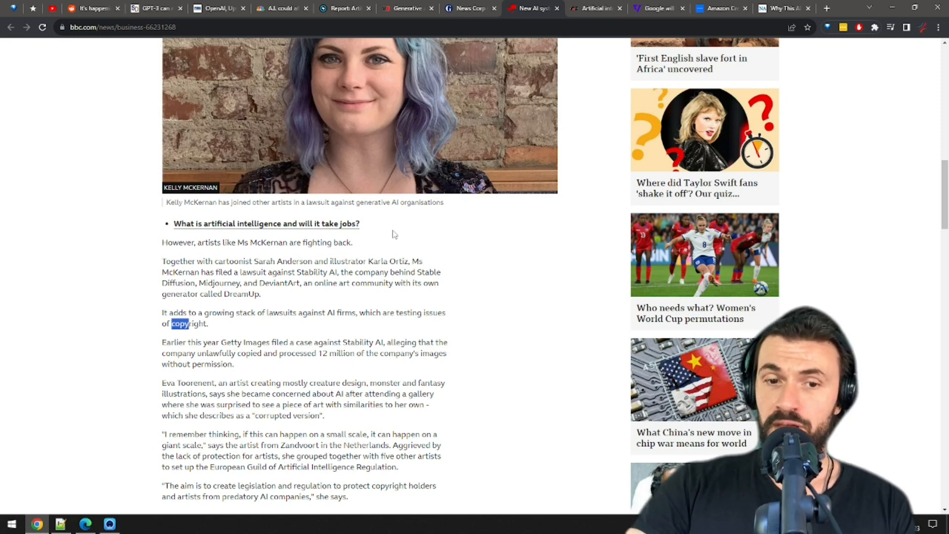
{"action": "mouse_move", "coordinate": [391, 236]}
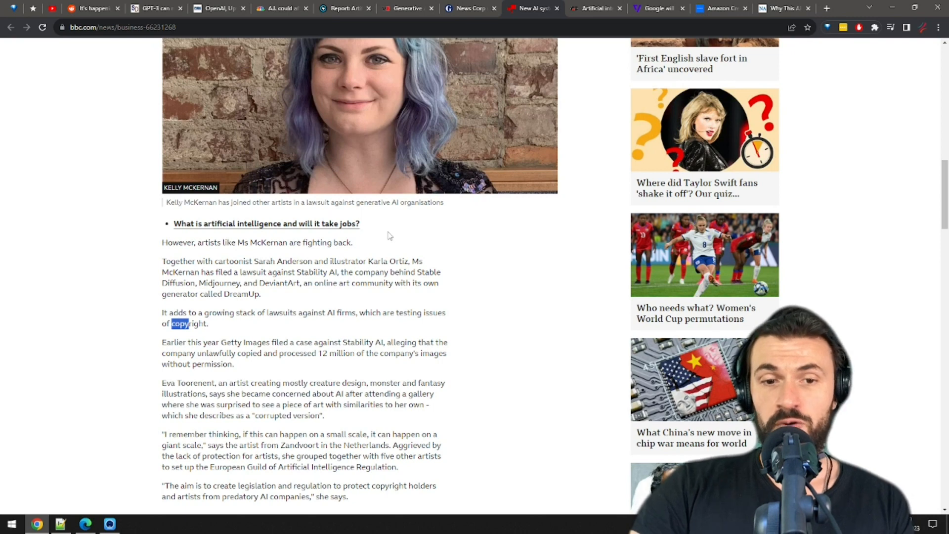
{"action": "mouse_move", "coordinate": [356, 245]}
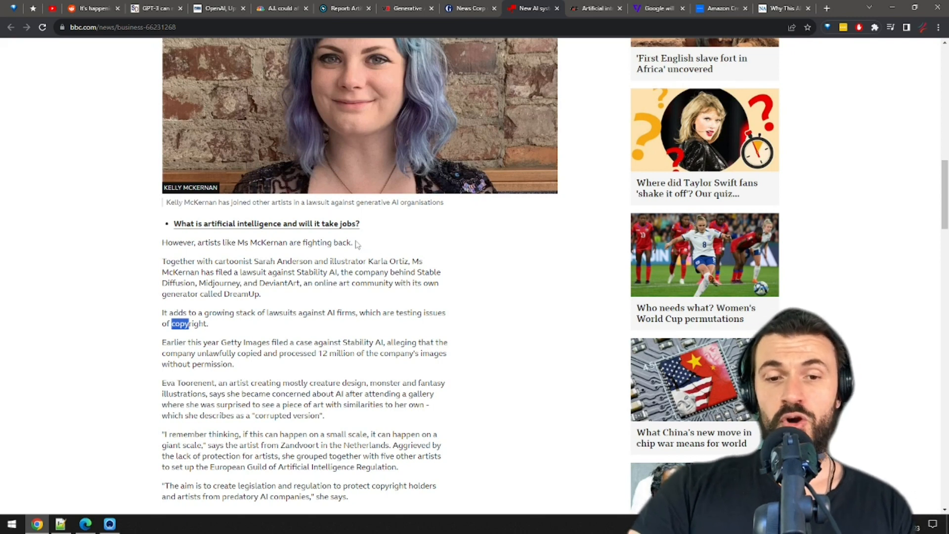
{"action": "mouse_move", "coordinate": [472, 279]}
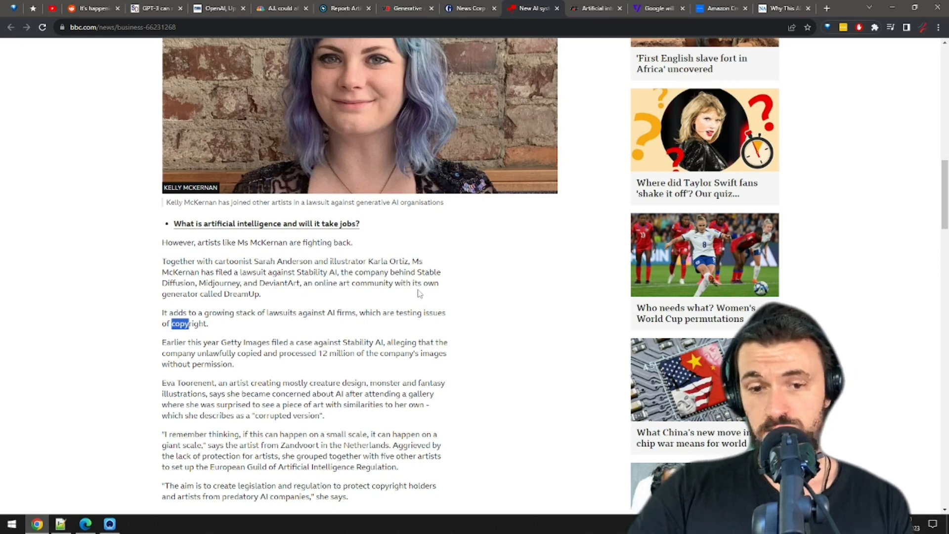
{"action": "mouse_move", "coordinate": [418, 297]}
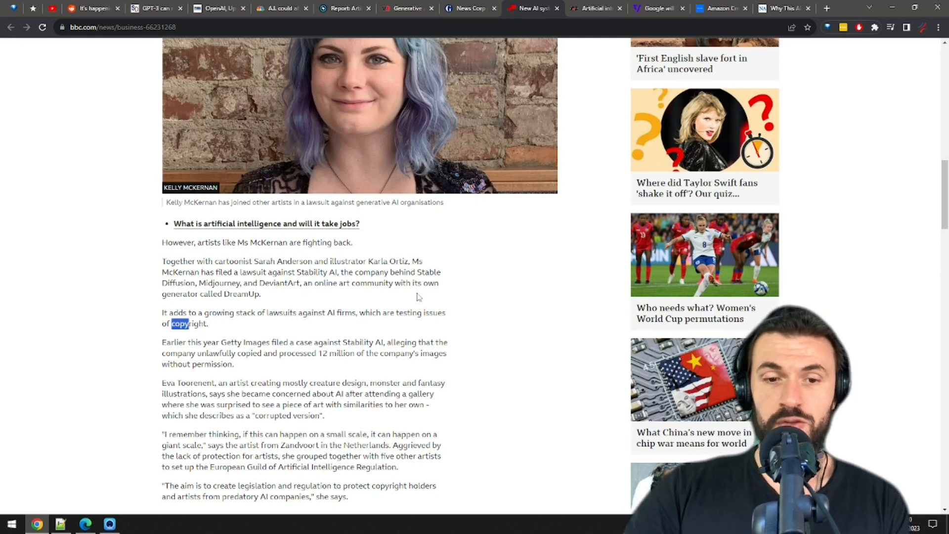
{"action": "mouse_move", "coordinate": [416, 335]}
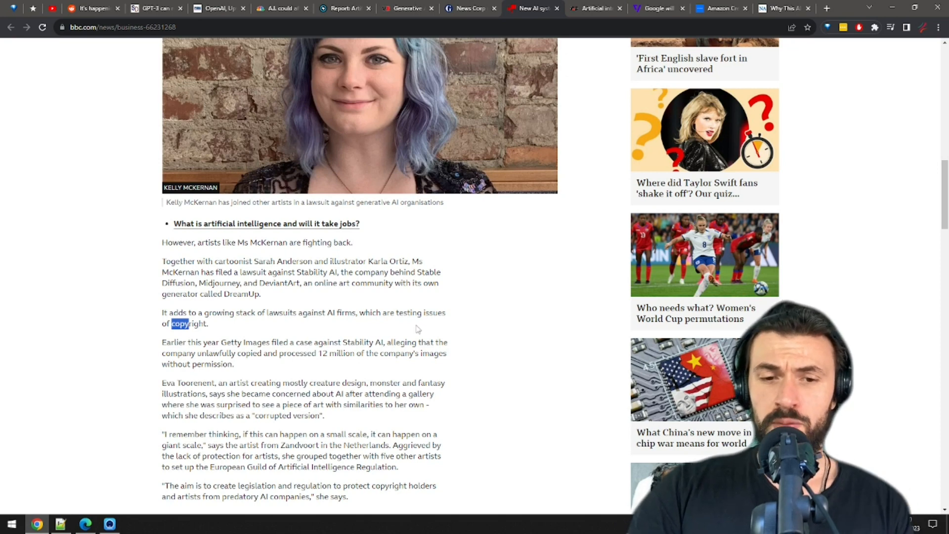
{"action": "mouse_move", "coordinate": [456, 347]}
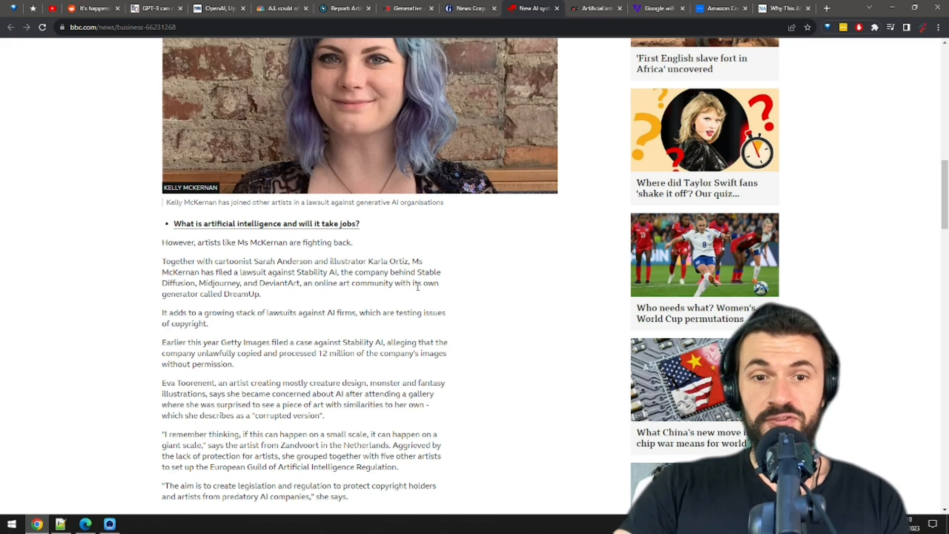
{"action": "mouse_move", "coordinate": [424, 296]}
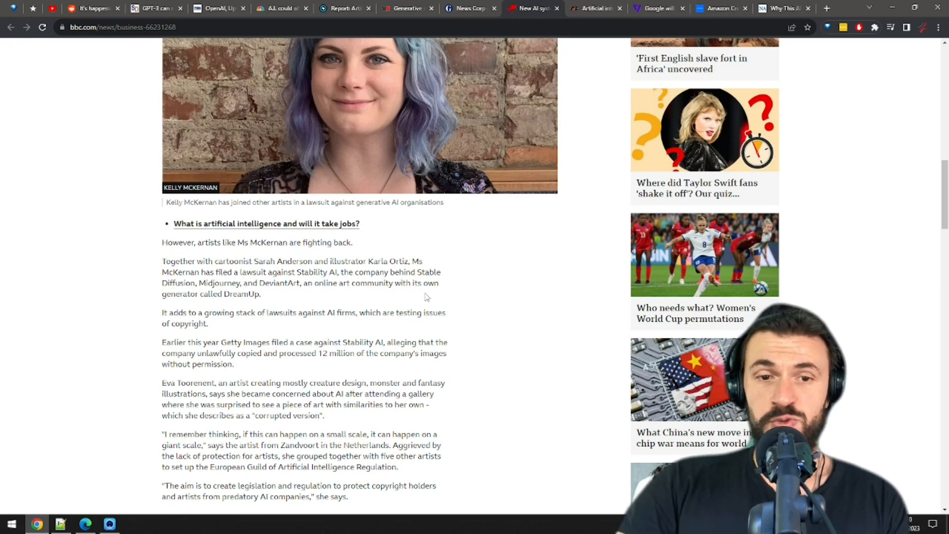
{"action": "mouse_move", "coordinate": [427, 252]}
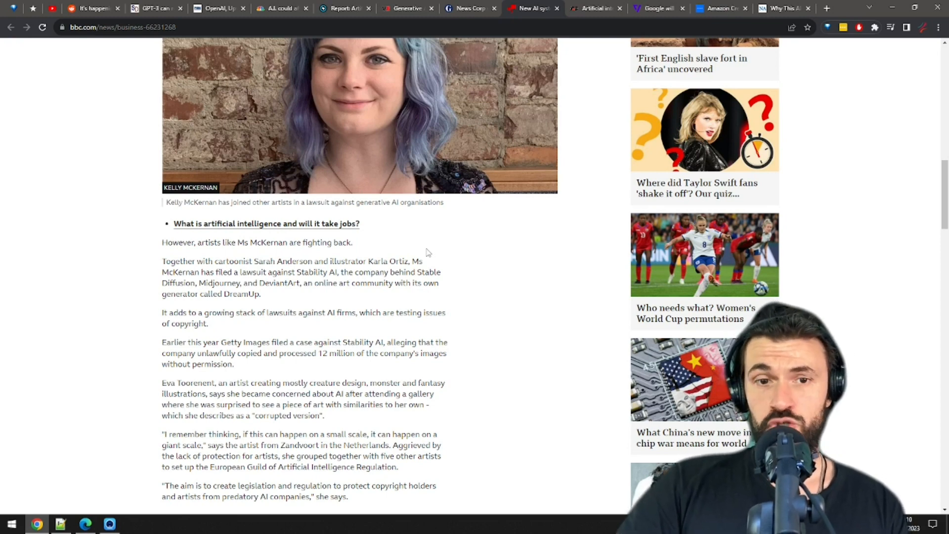
{"action": "mouse_move", "coordinate": [369, 240]}
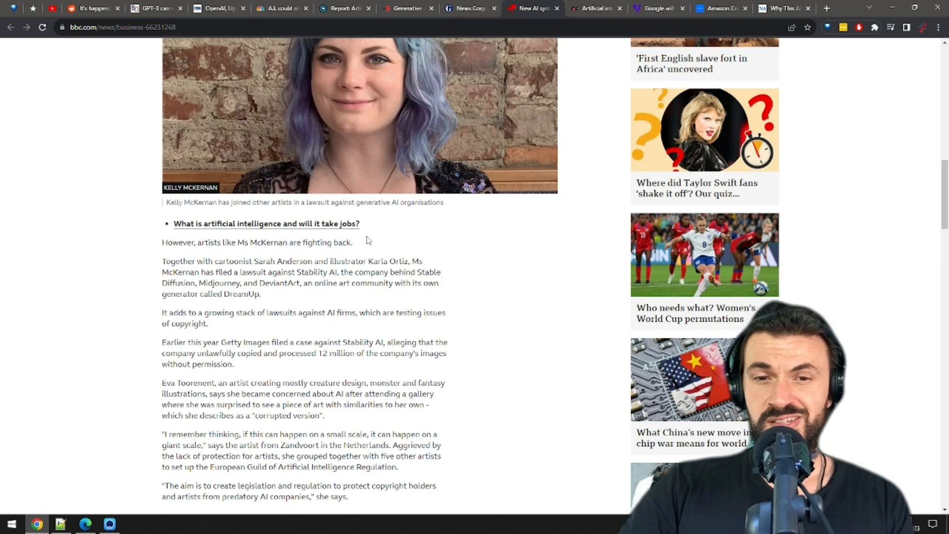
{"action": "mouse_move", "coordinate": [364, 252]}
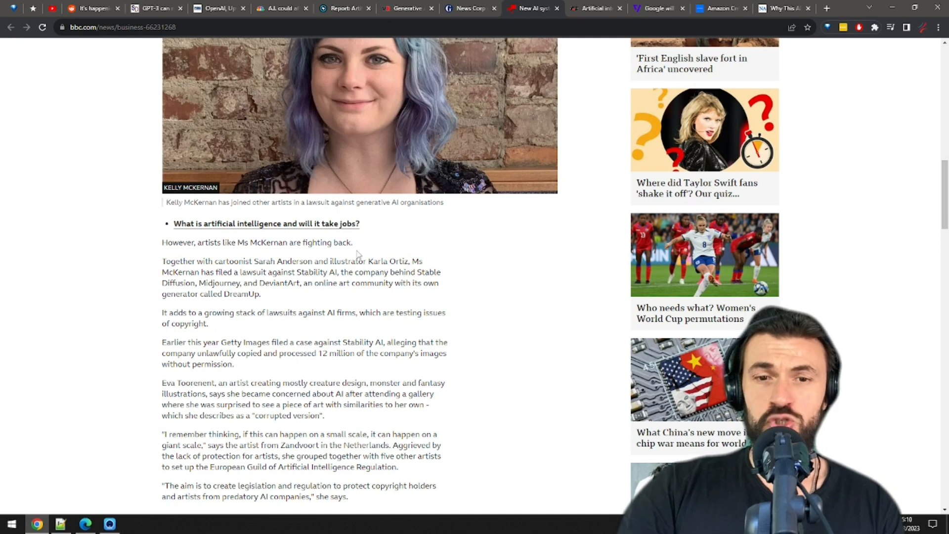
{"action": "mouse_move", "coordinate": [359, 251]}
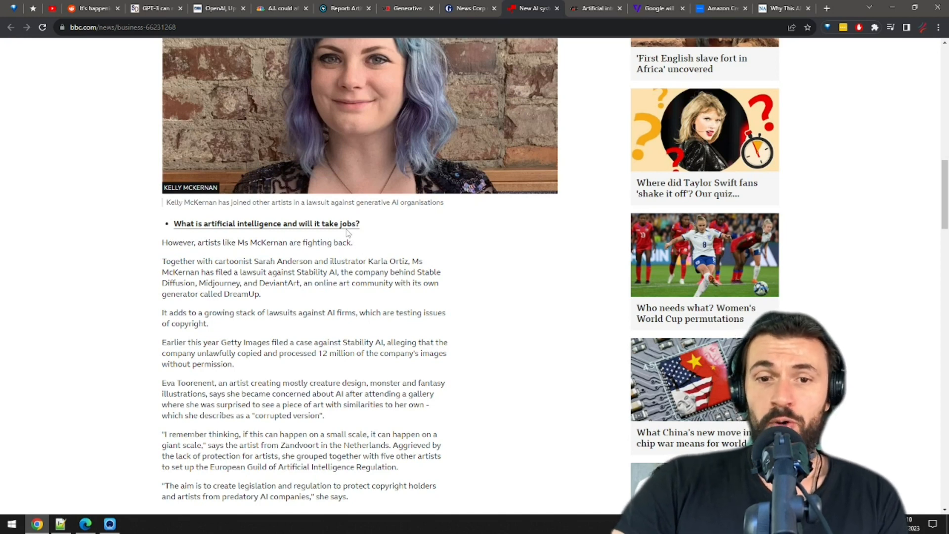
{"action": "mouse_move", "coordinate": [348, 229]}
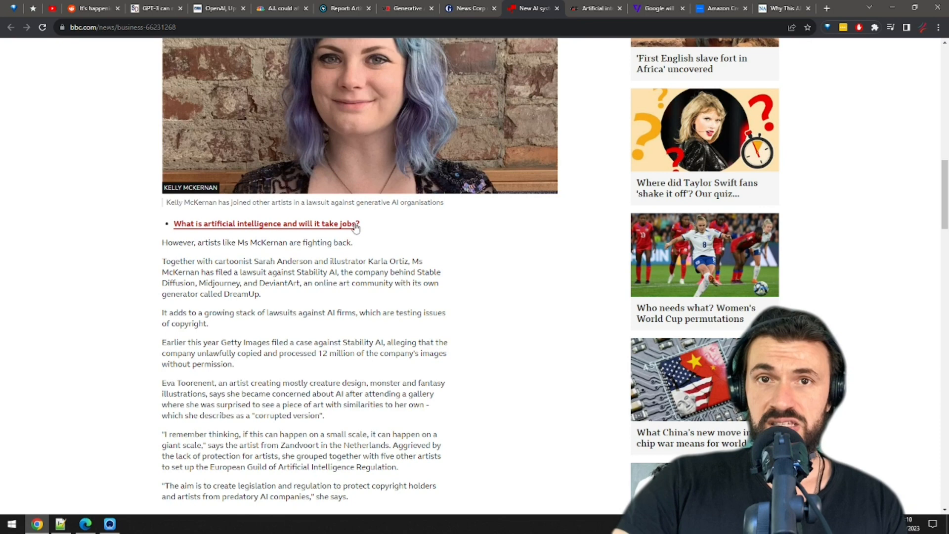
{"action": "left_click", "coordinate": [595, 8]}
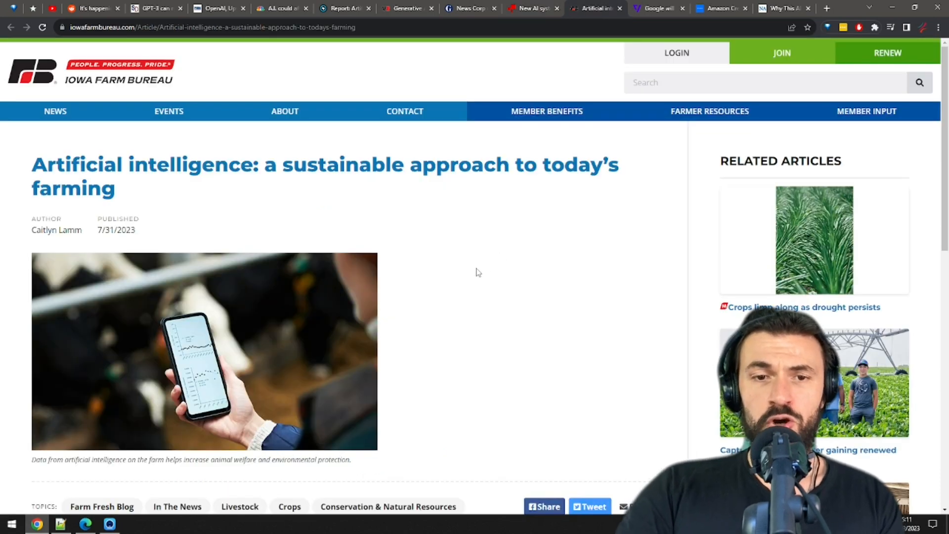
{"action": "mouse_move", "coordinate": [429, 291]}
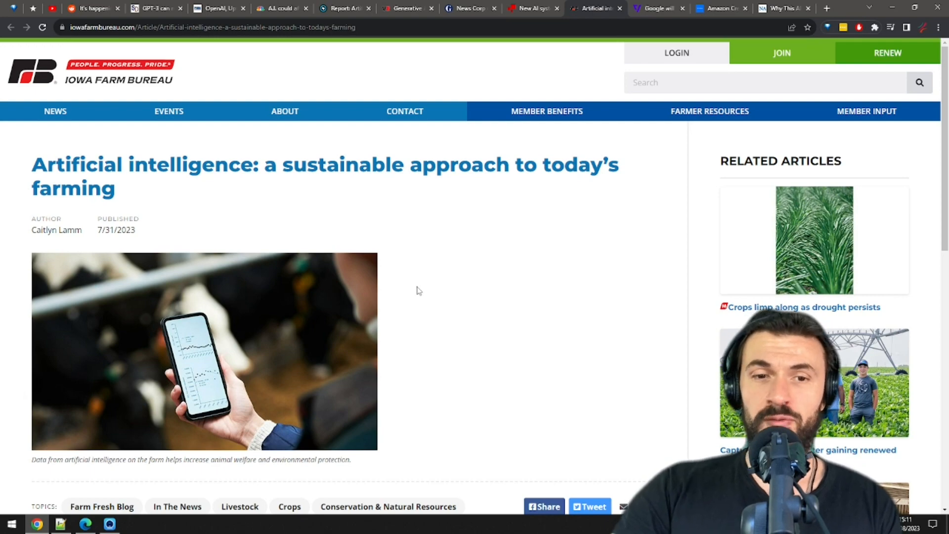
- Scroll the farming article into its AI examples, then switch to The Verge's Google Assistant story
{"action": "scroll", "scroll_direction": "down", "scroll_amount": 3}
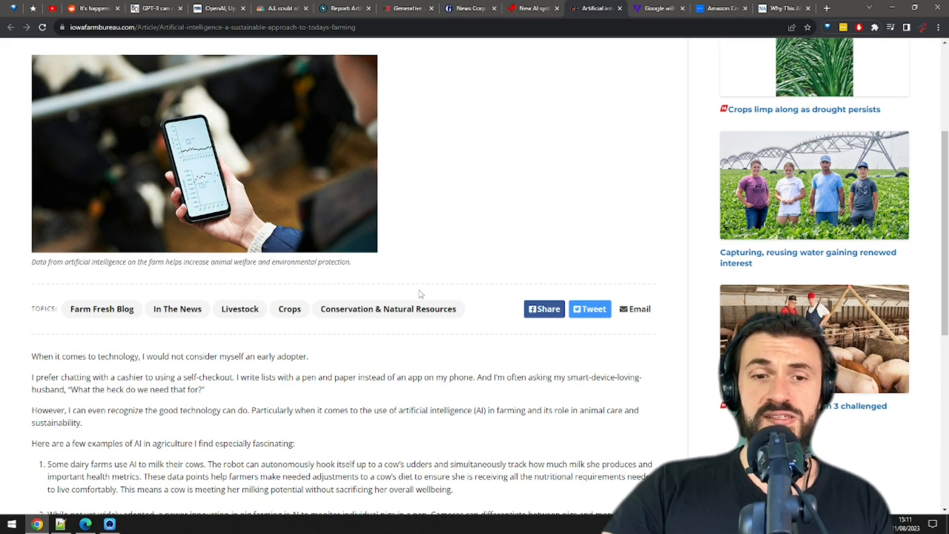
{"action": "left_click", "coordinate": [657, 8]}
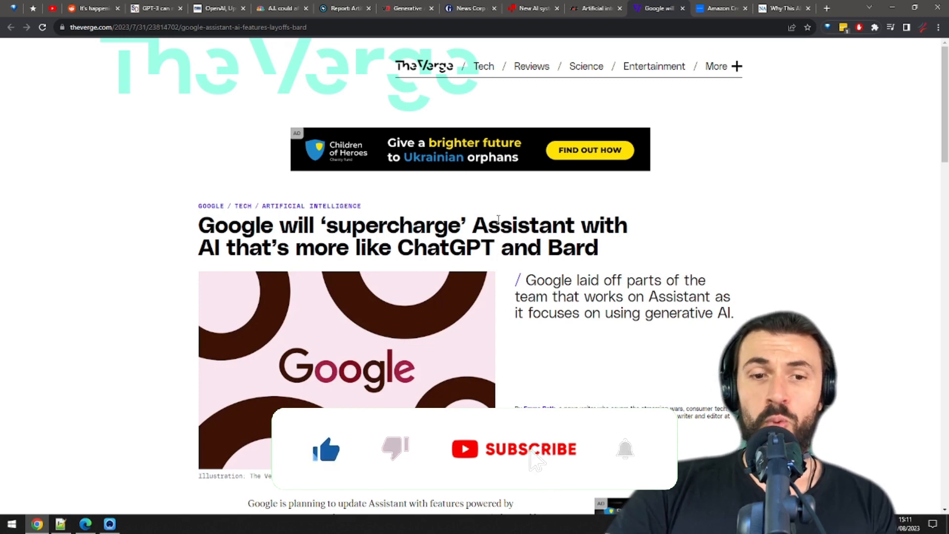
- Read The Verge story into its layoffs paragraphs, then switch to Business Insider's Andy Jassy article
{"action": "scroll", "scroll_direction": "down", "scroll_amount": 3}
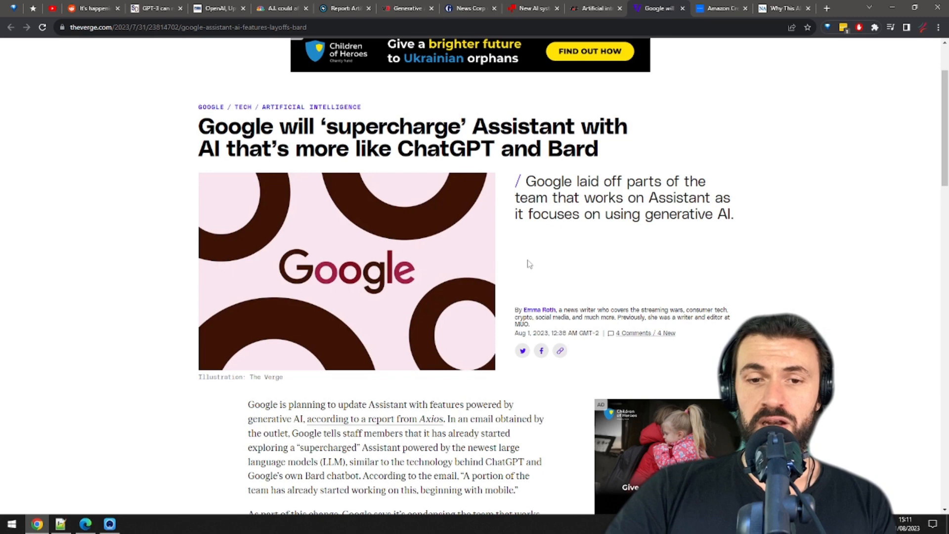
{"action": "mouse_move", "coordinate": [534, 262]}
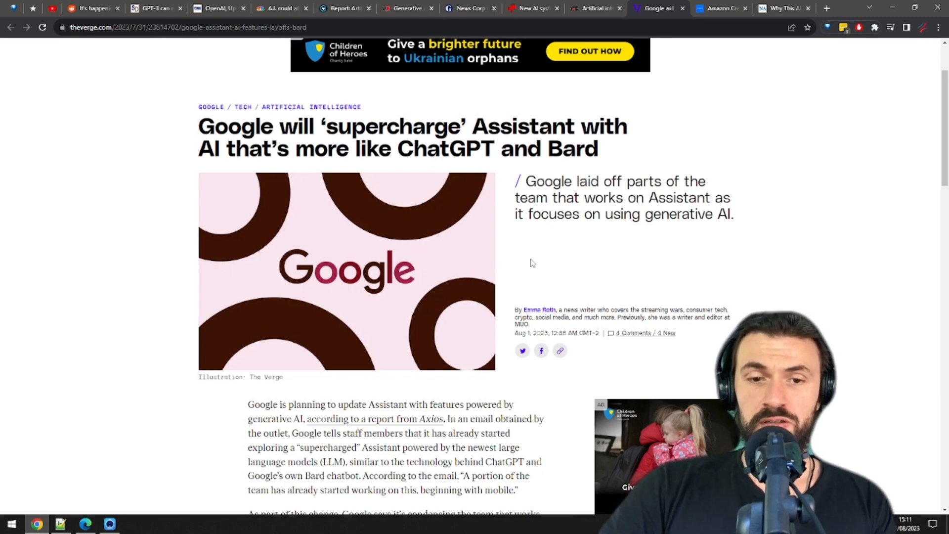
{"action": "scroll", "scroll_direction": "down", "scroll_amount": 3}
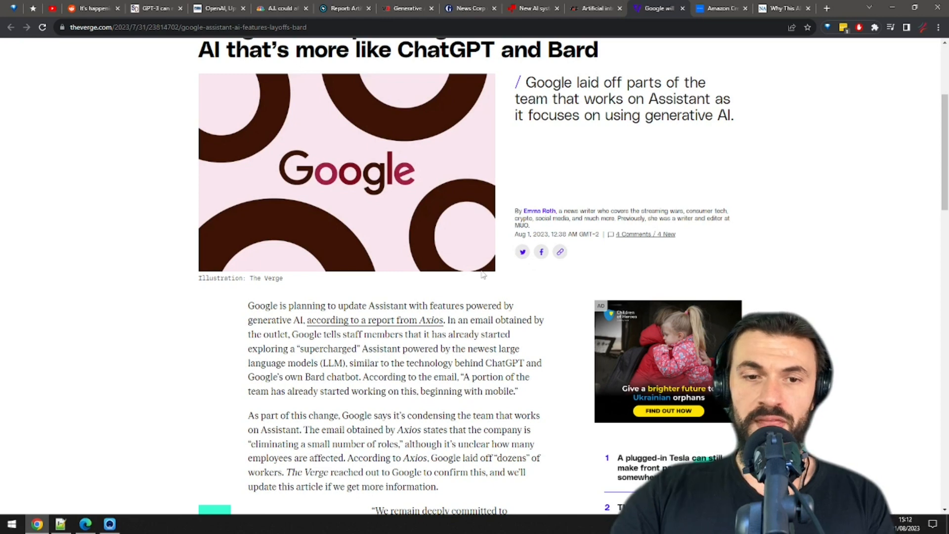
{"action": "mouse_move", "coordinate": [453, 277]}
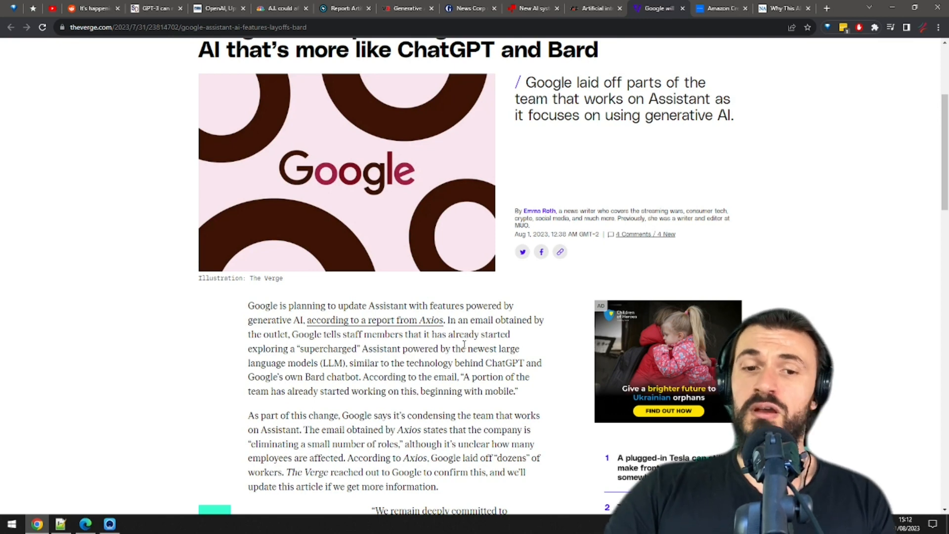
{"action": "mouse_move", "coordinate": [435, 359]}
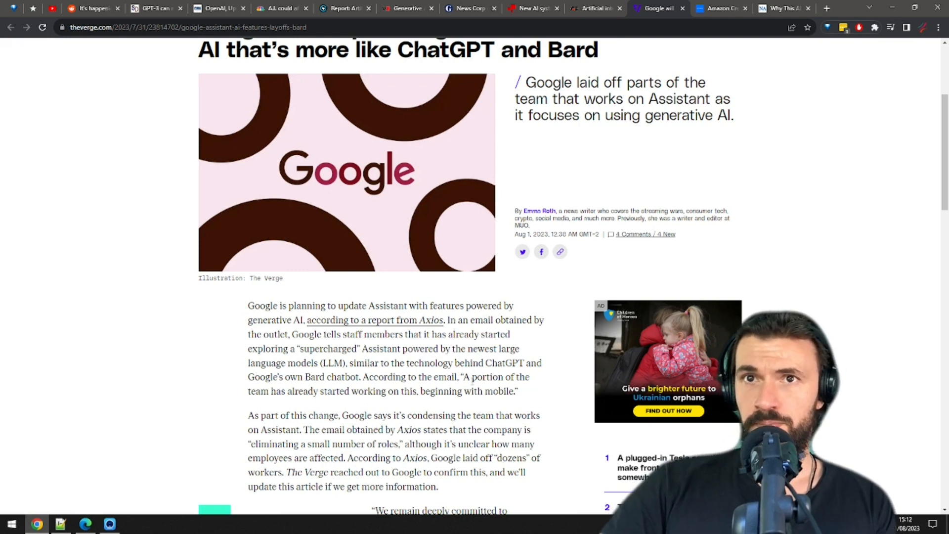
{"action": "left_click", "coordinate": [721, 8]}
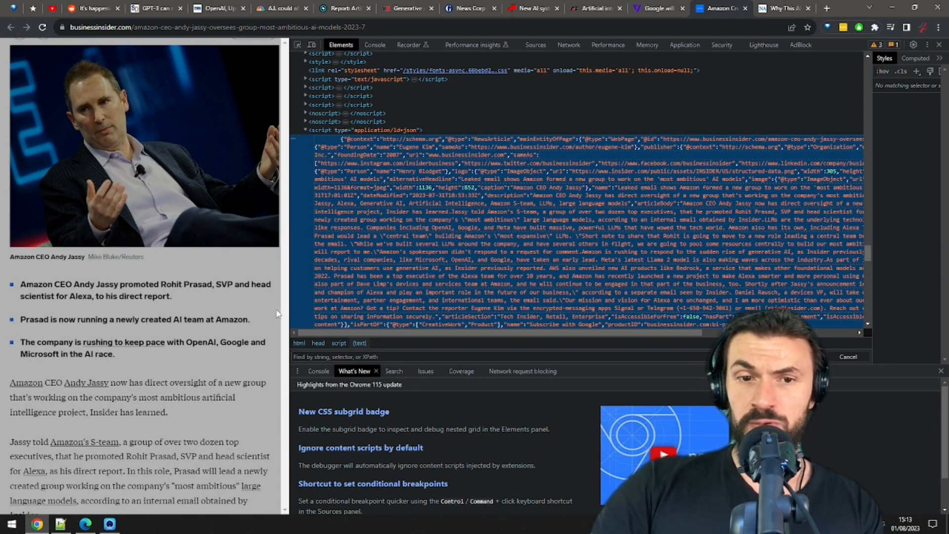
{"action": "mouse_move", "coordinate": [342, 337]}
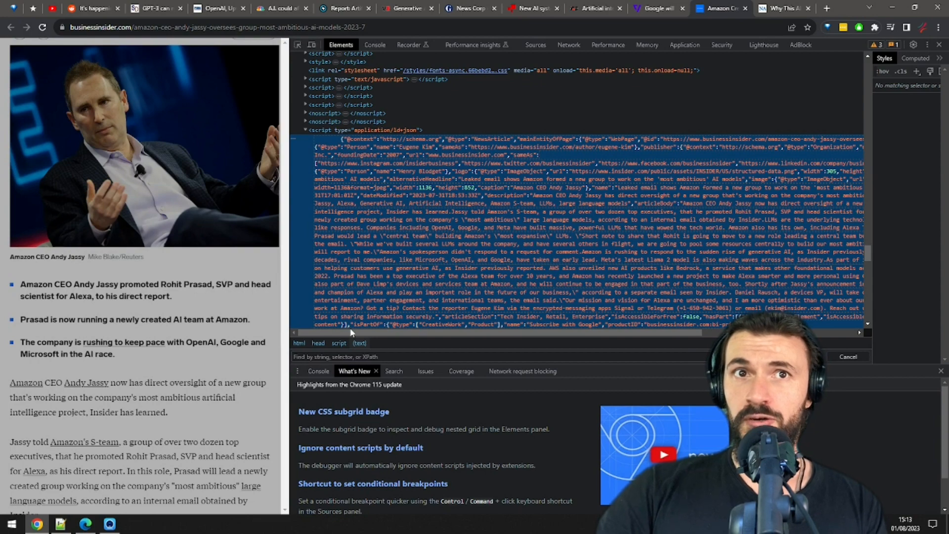
- Switch to the last tab, The New Atlantis essay 'Why This AI Moment May Be the Real Deal'
{"action": "left_click", "coordinate": [783, 7]}
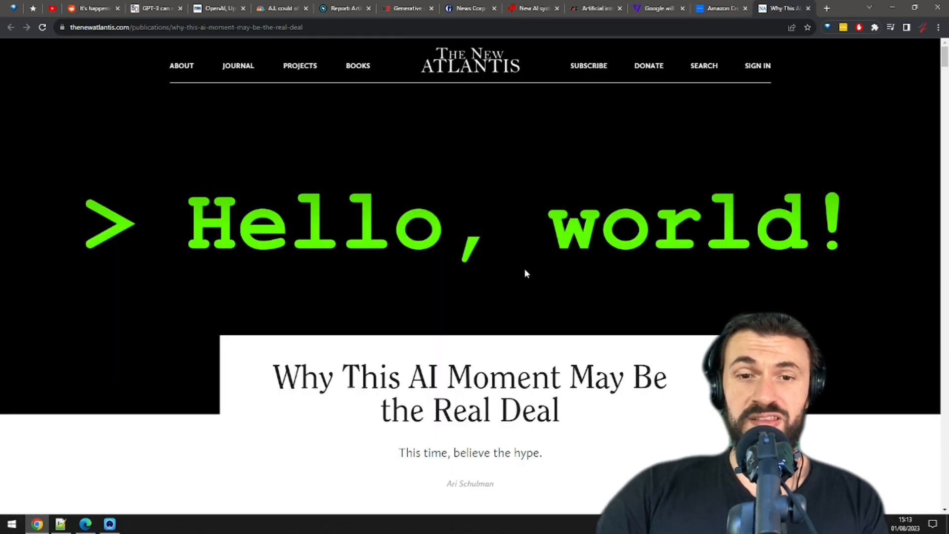
{"action": "mouse_move", "coordinate": [545, 270]}
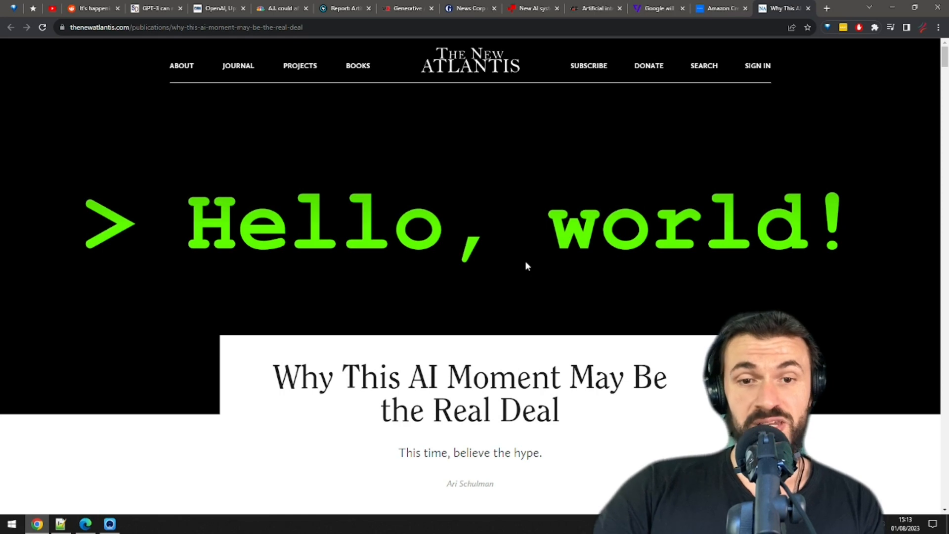
{"action": "mouse_move", "coordinate": [522, 267]}
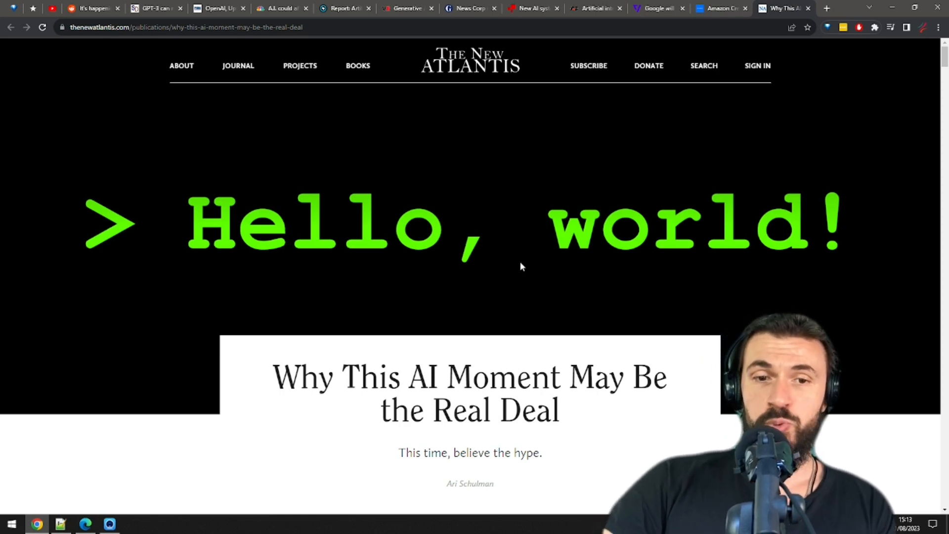
{"action": "scroll", "scroll_direction": "down", "scroll_amount": 3}
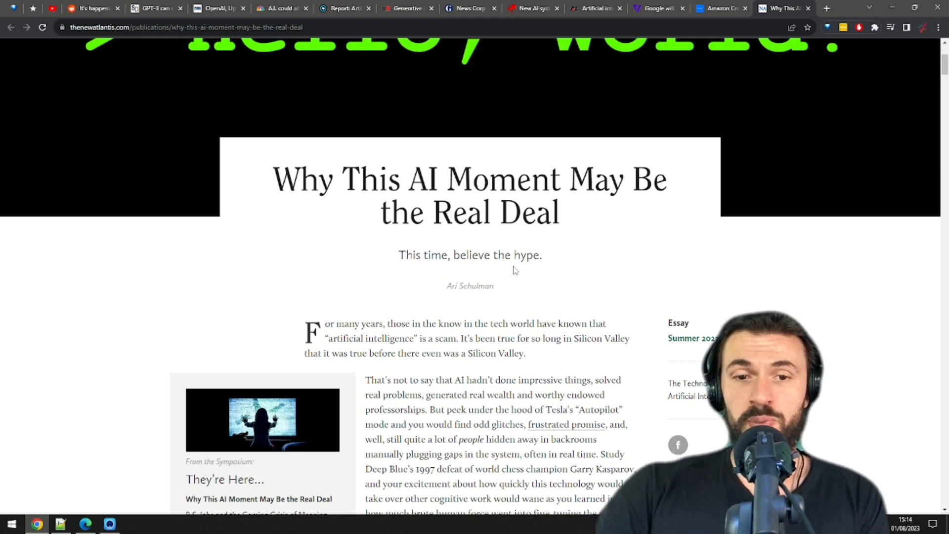
{"action": "scroll", "scroll_direction": "down", "scroll_amount": 3}
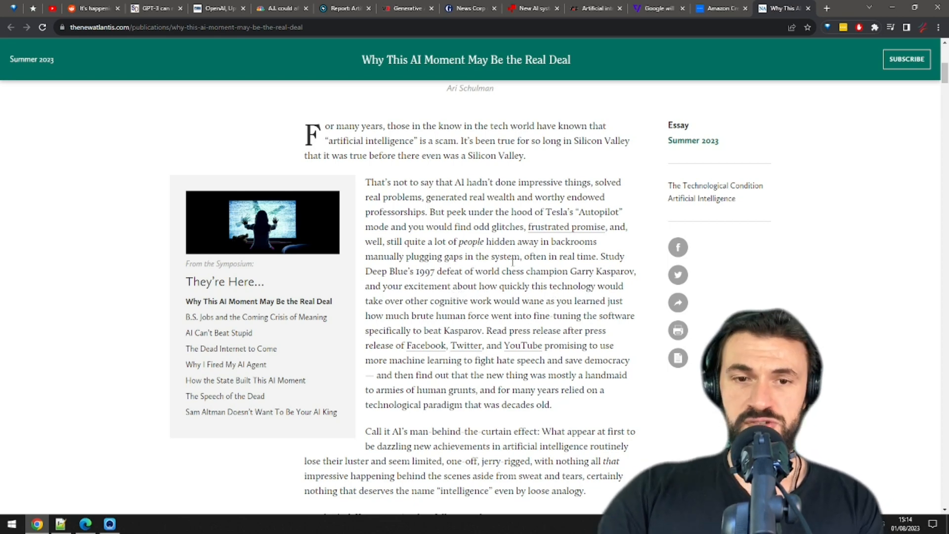
{"action": "scroll", "scroll_direction": "down", "scroll_amount": 3}
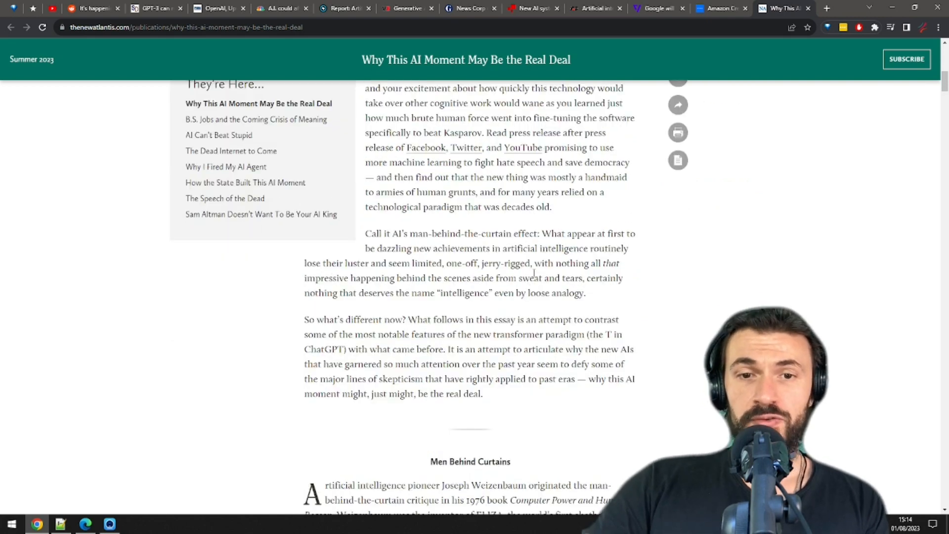
{"action": "scroll", "scroll_direction": "down", "scroll_amount": 3}
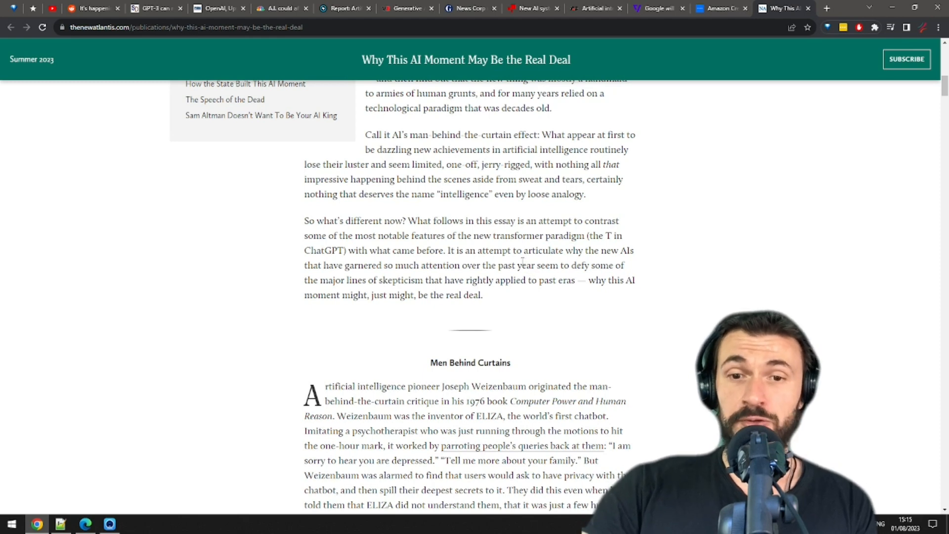
{"action": "mouse_move", "coordinate": [522, 265]}
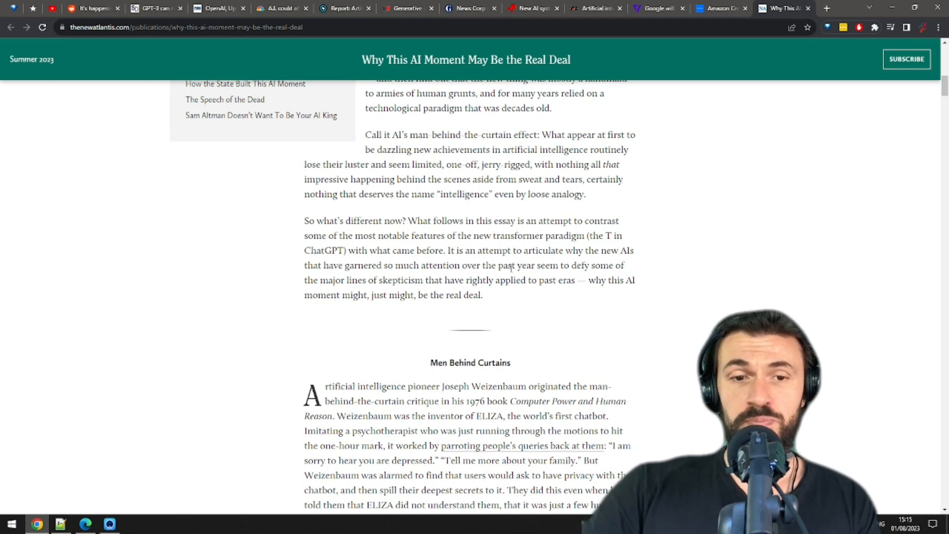
{"action": "scroll", "scroll_direction": "down", "scroll_amount": 3}
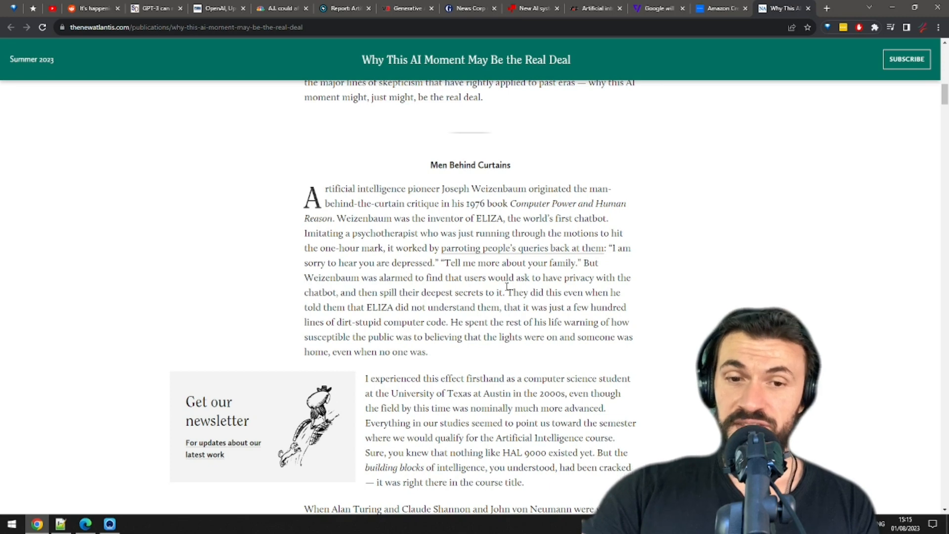
{"action": "scroll", "scroll_direction": "down", "scroll_amount": 3}
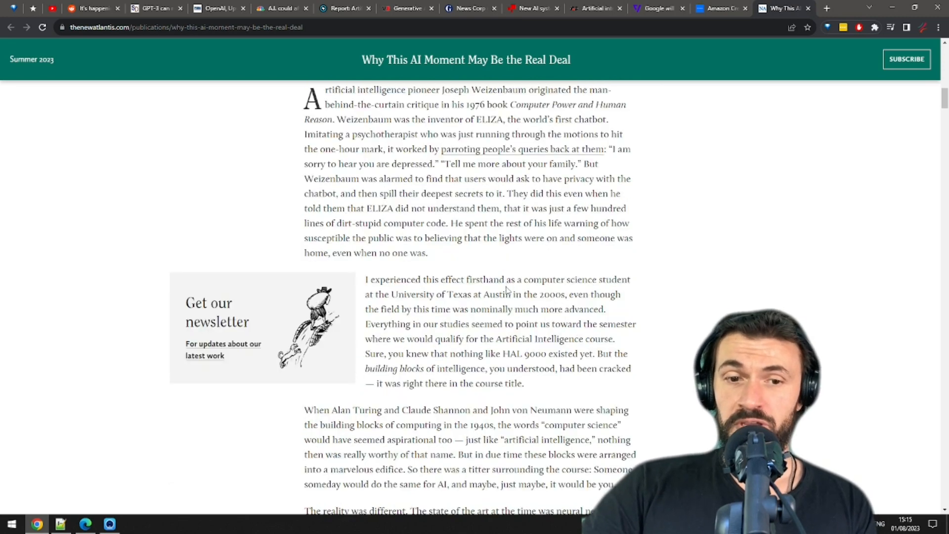
{"action": "scroll", "scroll_direction": "down", "scroll_amount": 3}
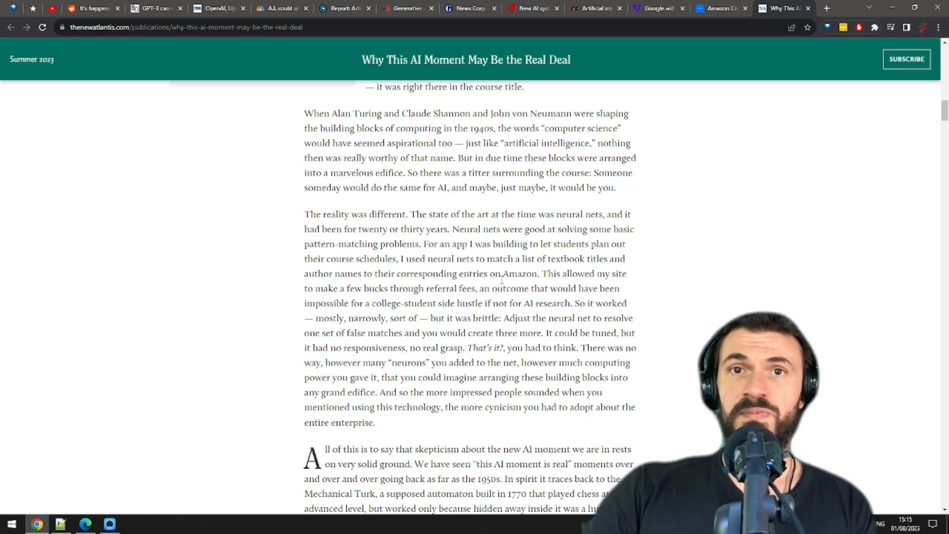
{"action": "scroll", "scroll_direction": "down", "scroll_amount": 3}
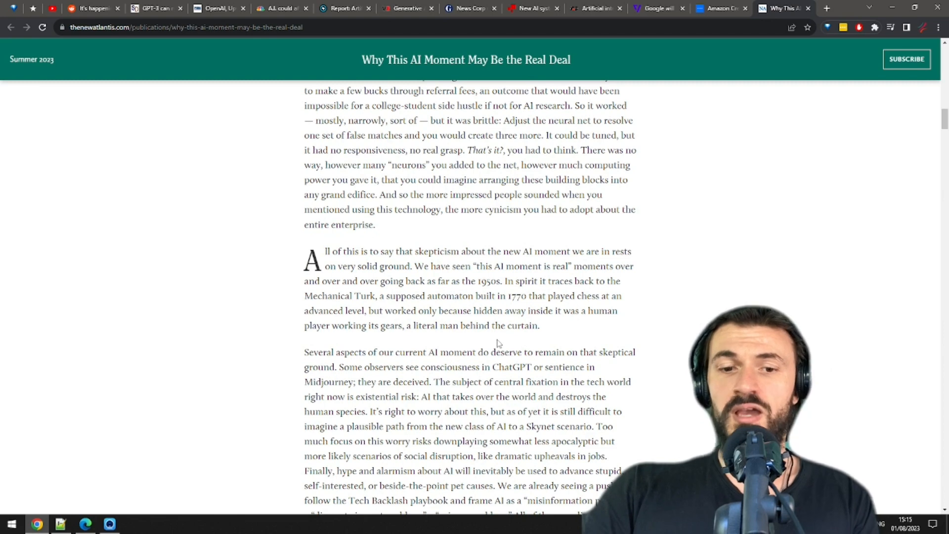